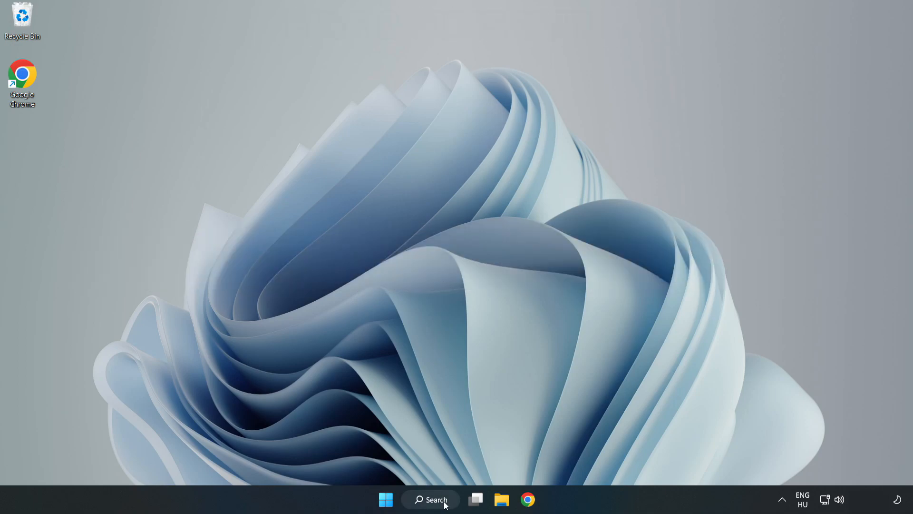
Step: Search Windows for 'device manager' to bring up Device Manager as the best match
{"action": "left_click", "coordinate": [430, 500]}
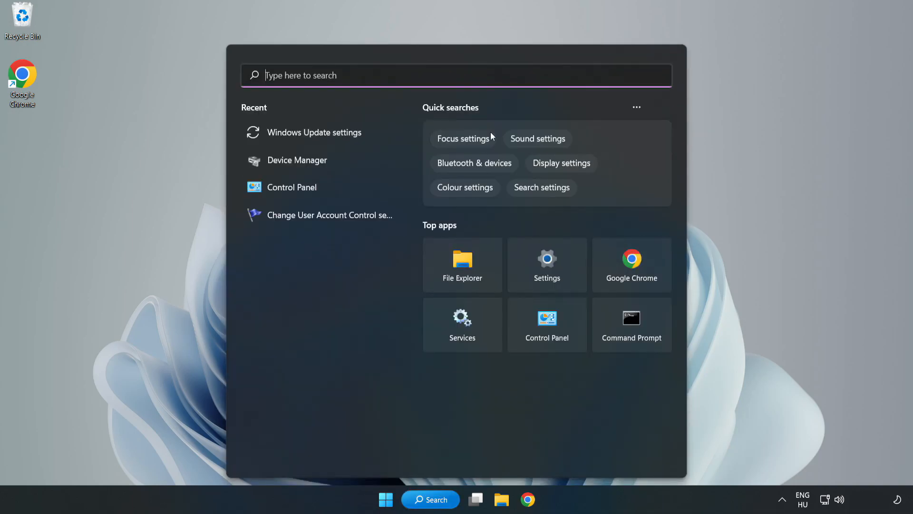
{"action": "type", "text": "device manager"}
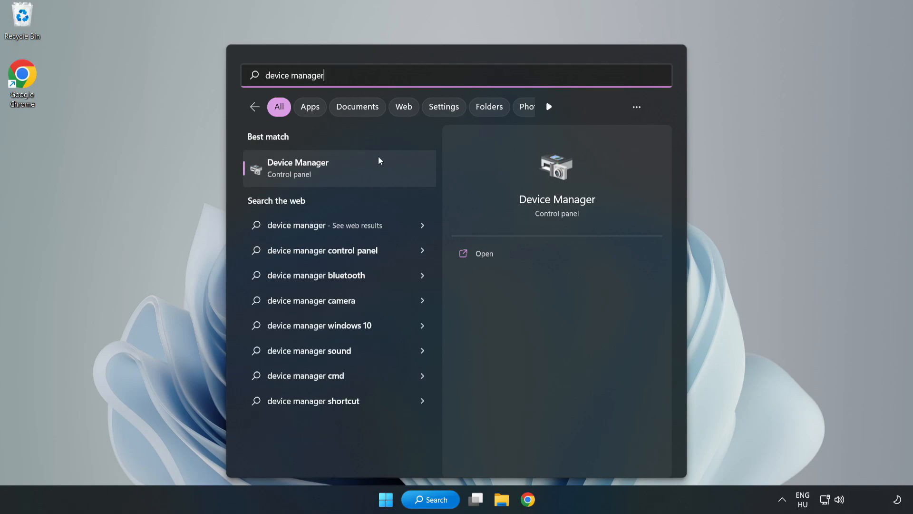
{"action": "mouse_move", "coordinate": [340, 177]}
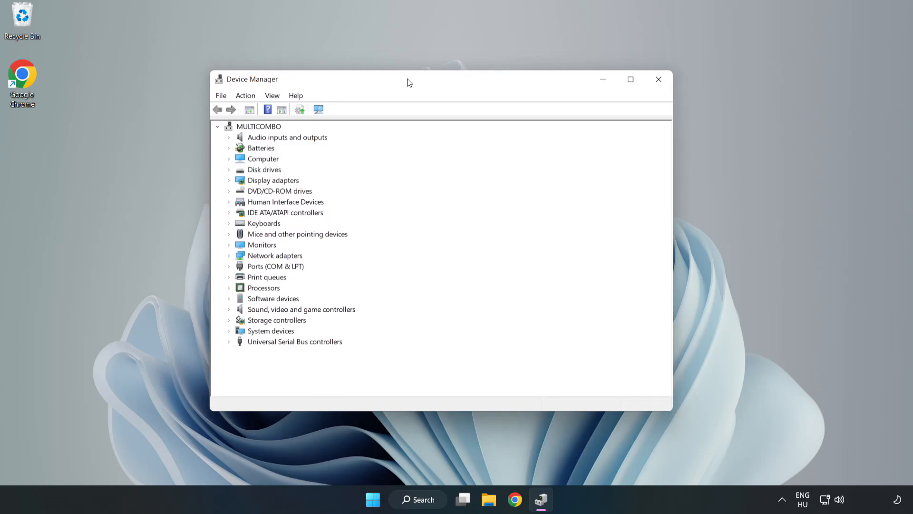
Step: Expand Display adapters and start Update driver for the VMware SVGA 3D adapter
{"action": "left_click", "coordinate": [272, 179]}
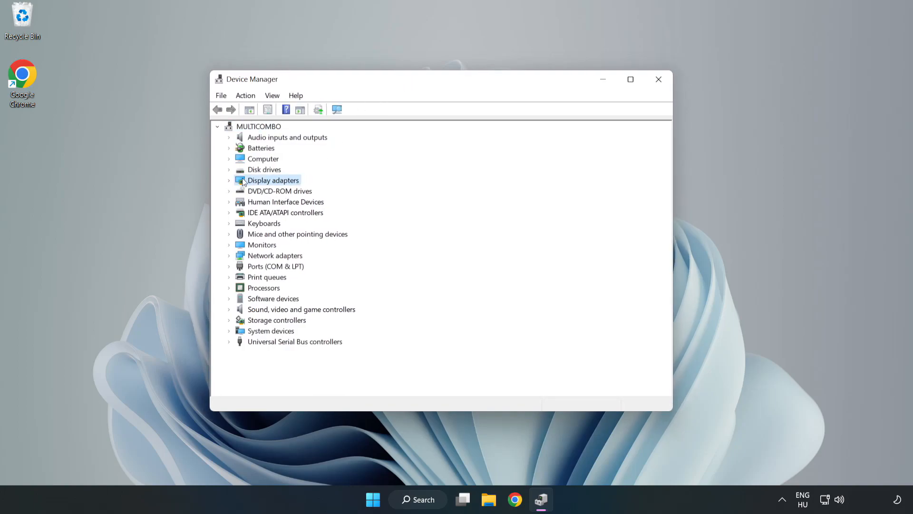
{"action": "left_click", "coordinate": [230, 180]}
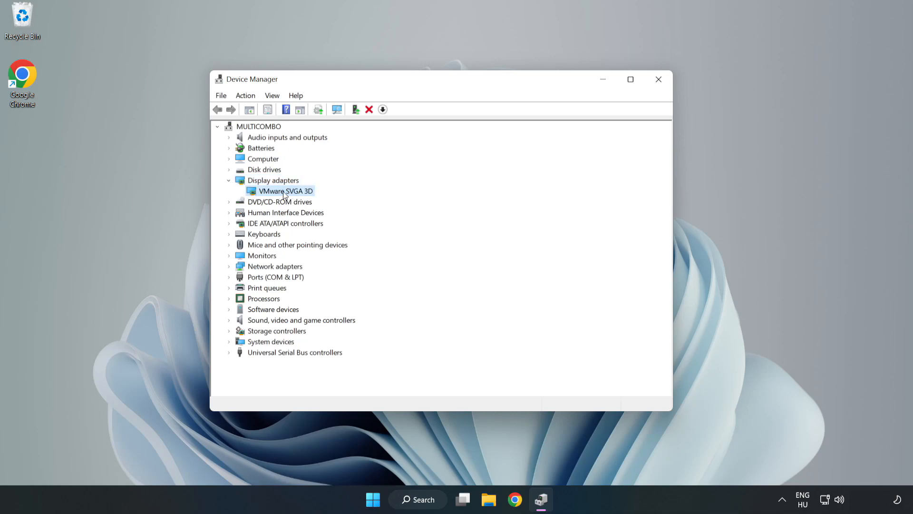
{"action": "right_click", "coordinate": [284, 190]}
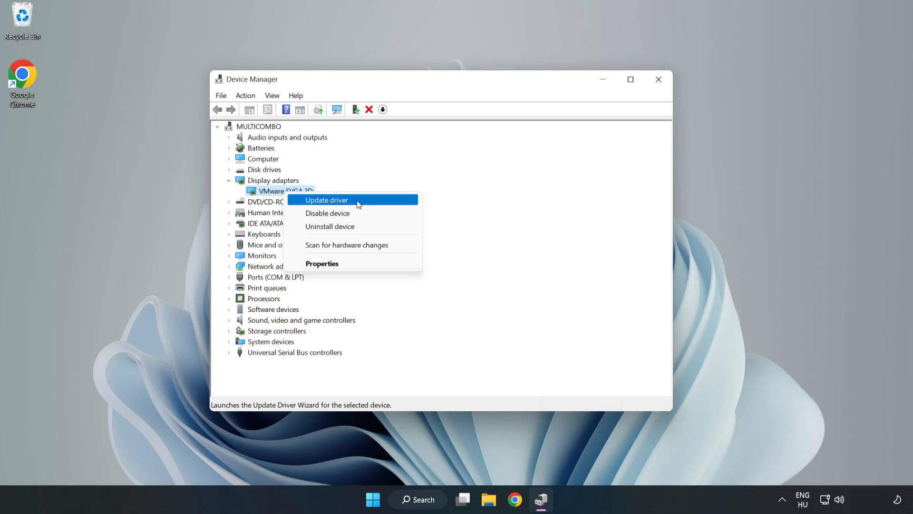
{"action": "left_click", "coordinate": [326, 200]}
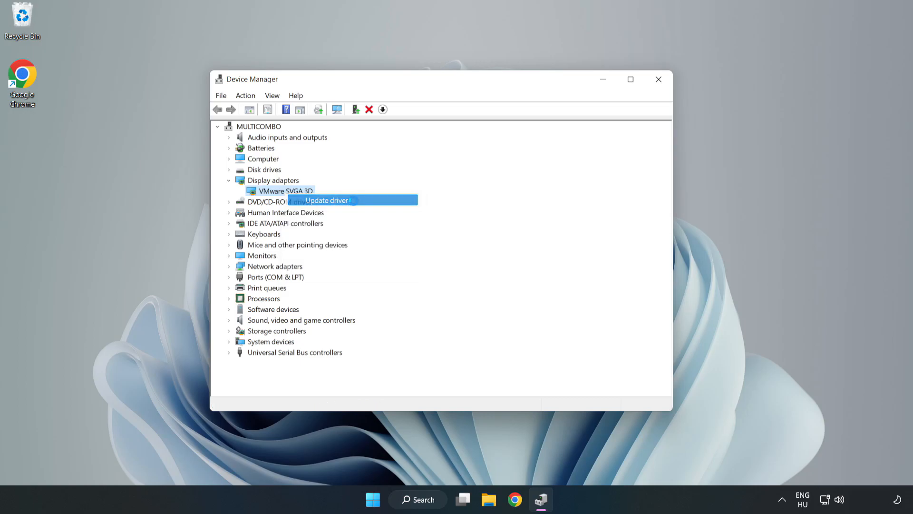
Step: Search automatically for VMware SVGA 3D drivers, dismiss the 'best driver installed' result, and close Device Manager
{"action": "left_click", "coordinate": [326, 201]}
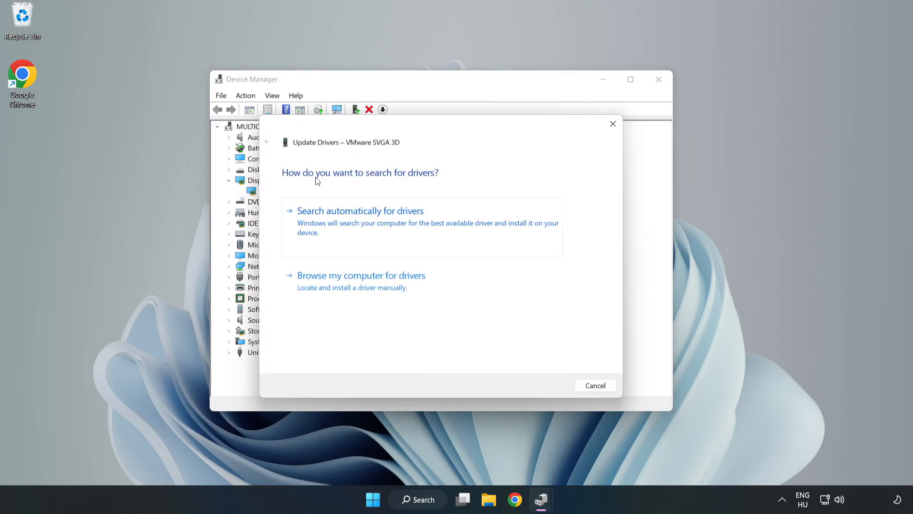
{"action": "mouse_move", "coordinate": [411, 219]}
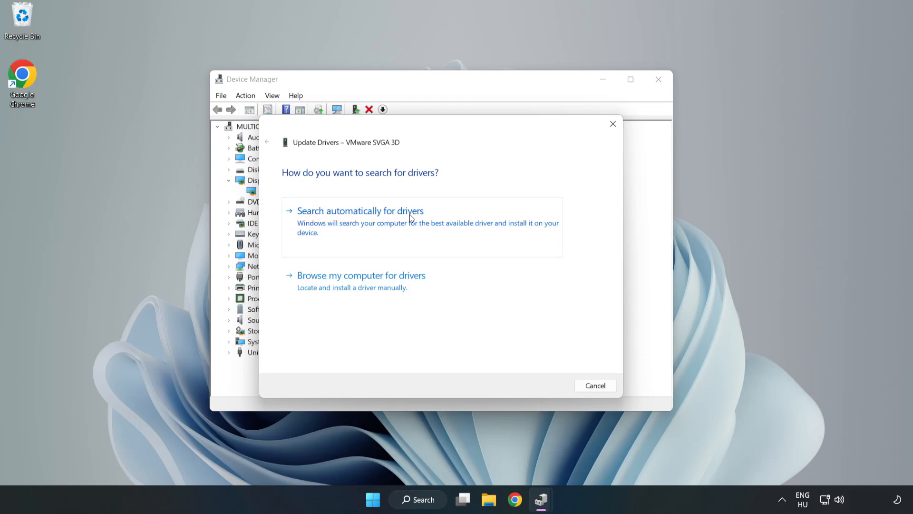
{"action": "mouse_move", "coordinate": [363, 223]}
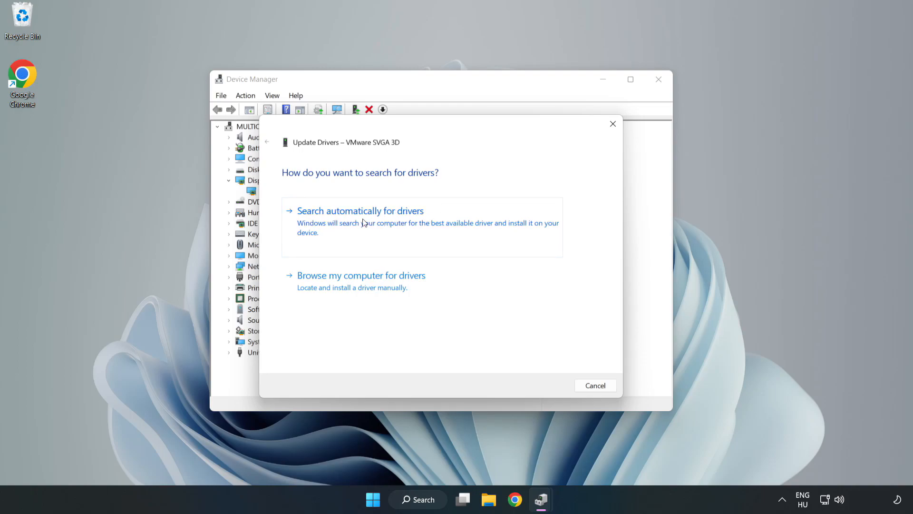
{"action": "left_click", "coordinate": [359, 210]}
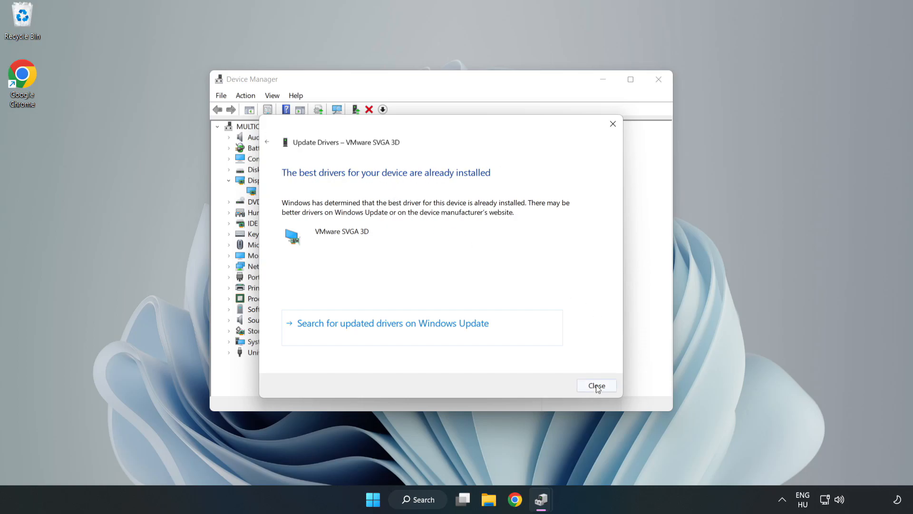
{"action": "left_click", "coordinate": [595, 385]}
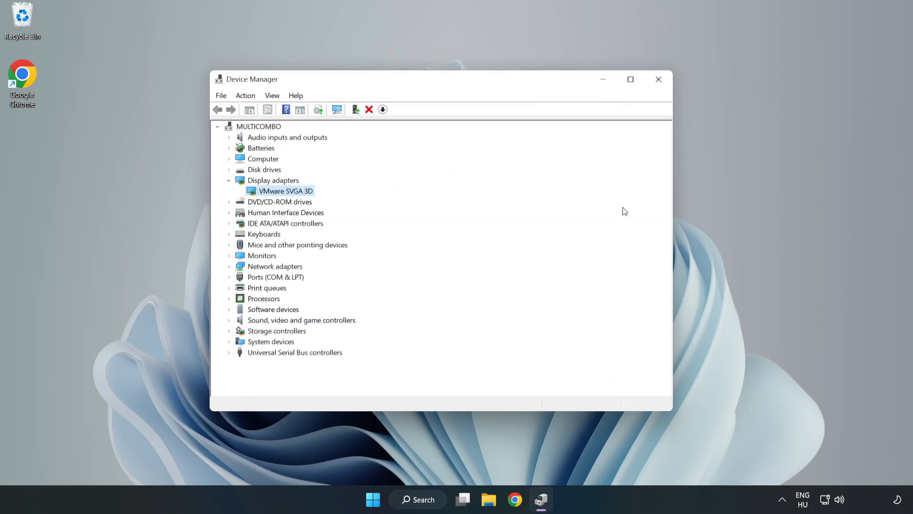
{"action": "mouse_move", "coordinate": [658, 79]}
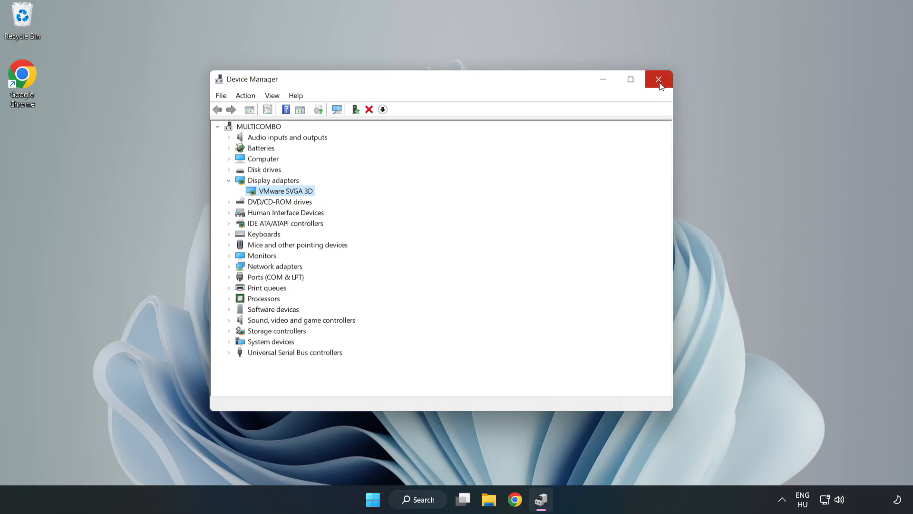
{"action": "left_click", "coordinate": [658, 79]}
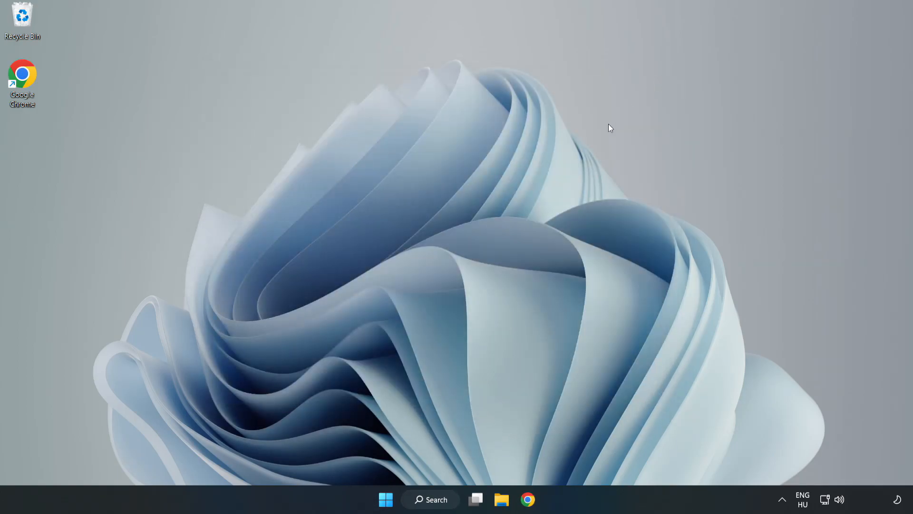
Step: Search Windows for 'update' to reach the Windows Update settings
{"action": "left_click", "coordinate": [430, 500]}
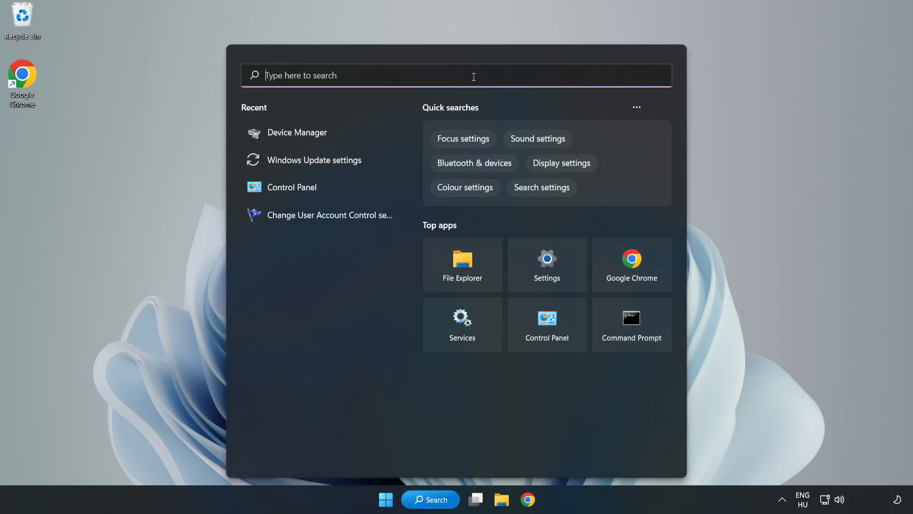
{"action": "type", "text": "upda"}
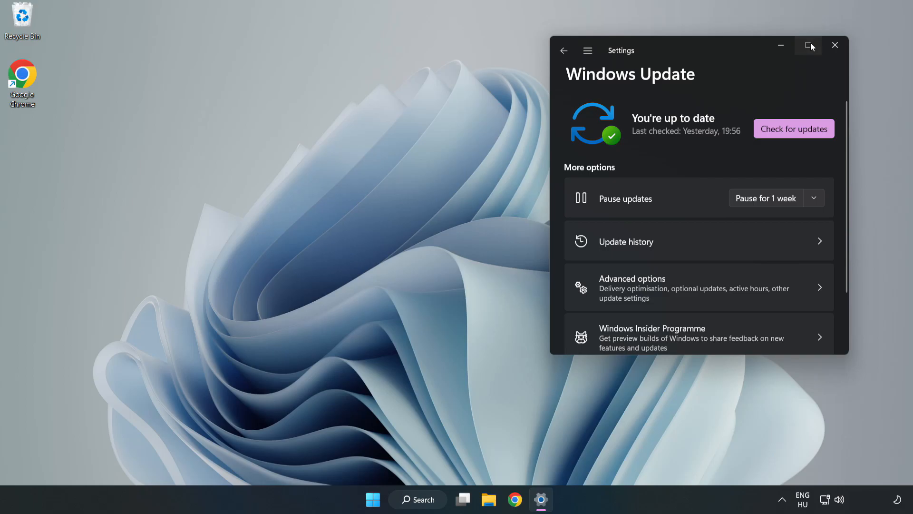
Step: Maximize Settings, run Check for updates until 'You're up to date', then close Settings
{"action": "left_click", "coordinate": [808, 45]}
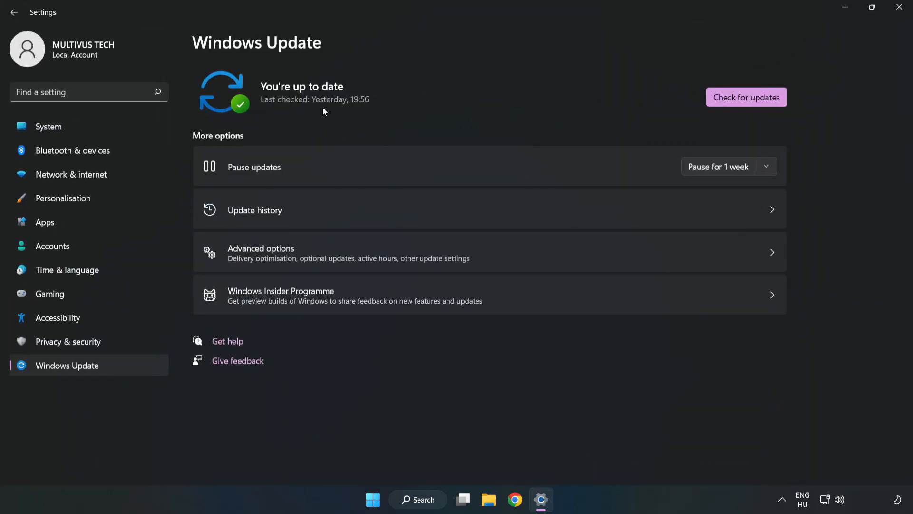
{"action": "left_click", "coordinate": [746, 97]}
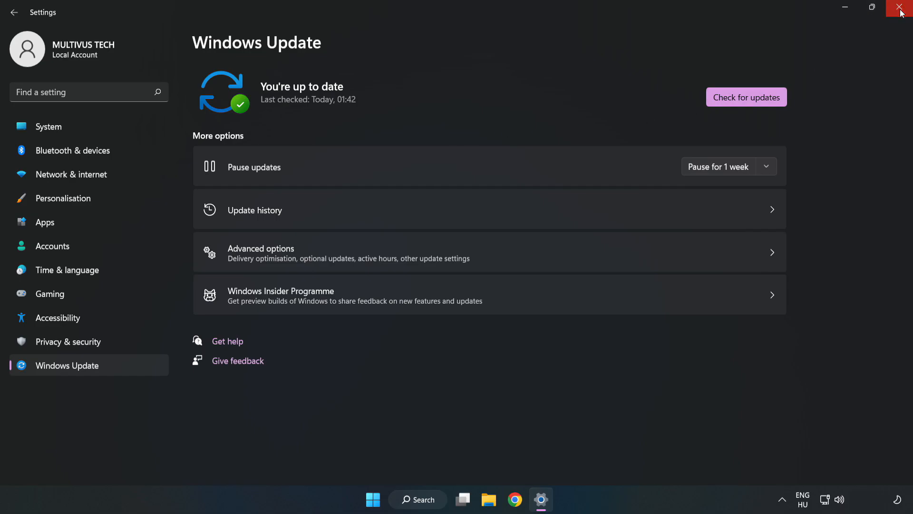
{"action": "left_click", "coordinate": [903, 7]}
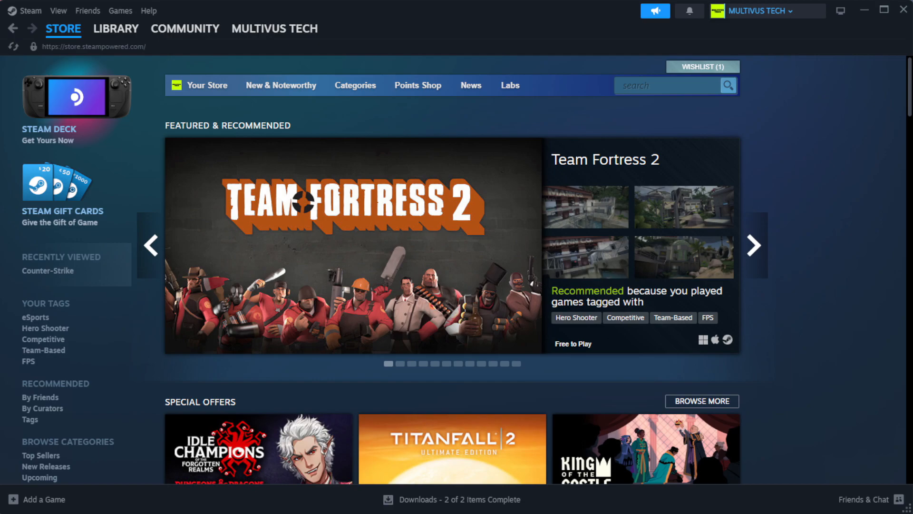
Step: From the Steam Library, bring up Properties for the favorited game that won't launch
{"action": "left_click", "coordinate": [116, 28]}
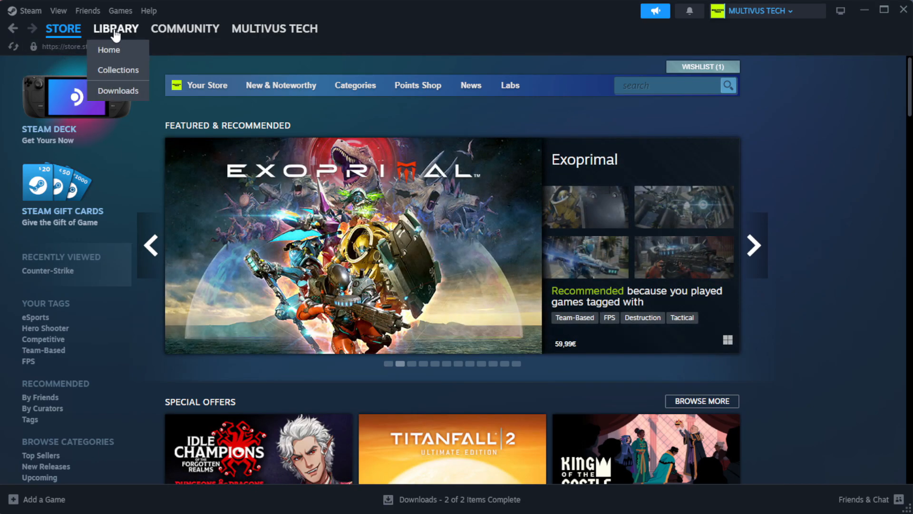
{"action": "left_click", "coordinate": [108, 49]}
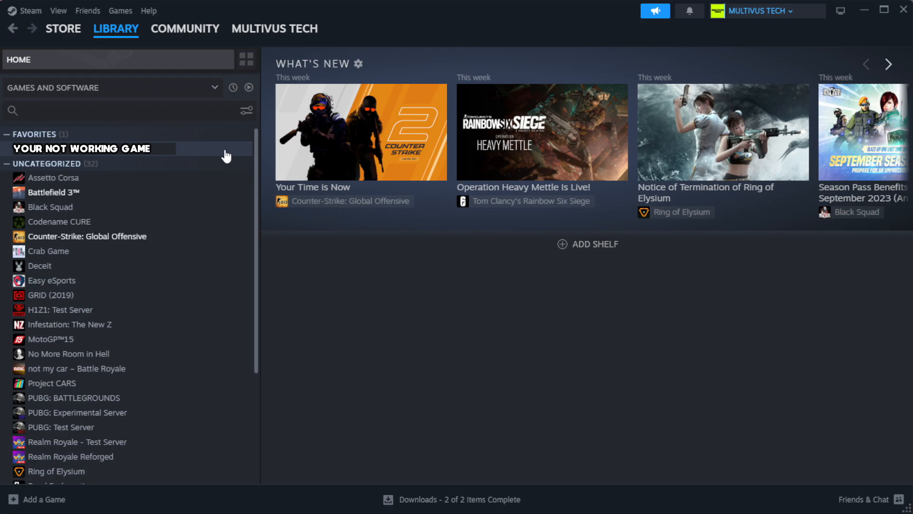
{"action": "right_click", "coordinate": [82, 148]}
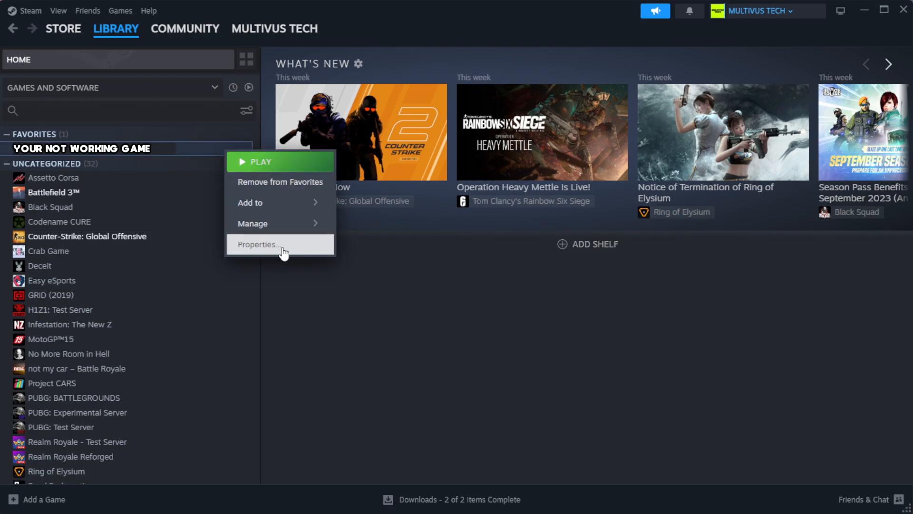
{"action": "left_click", "coordinate": [258, 244]}
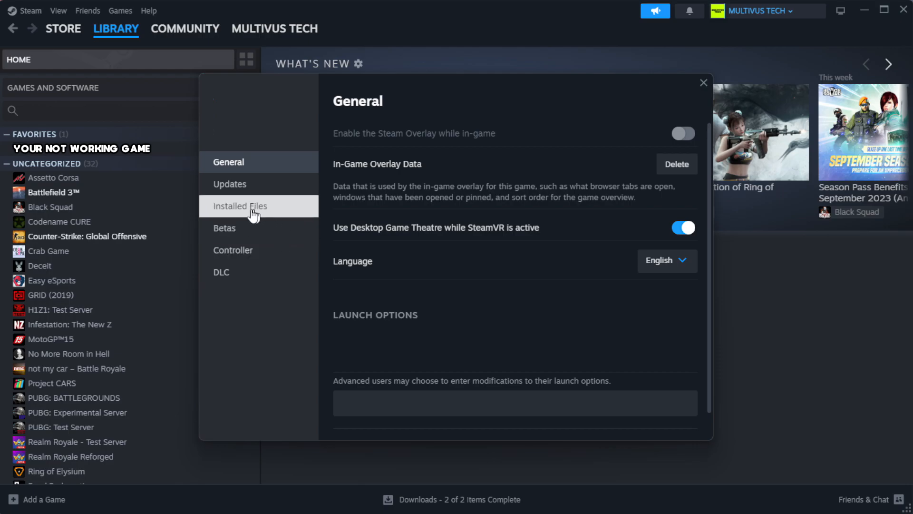
{"action": "mouse_move", "coordinate": [300, 216]}
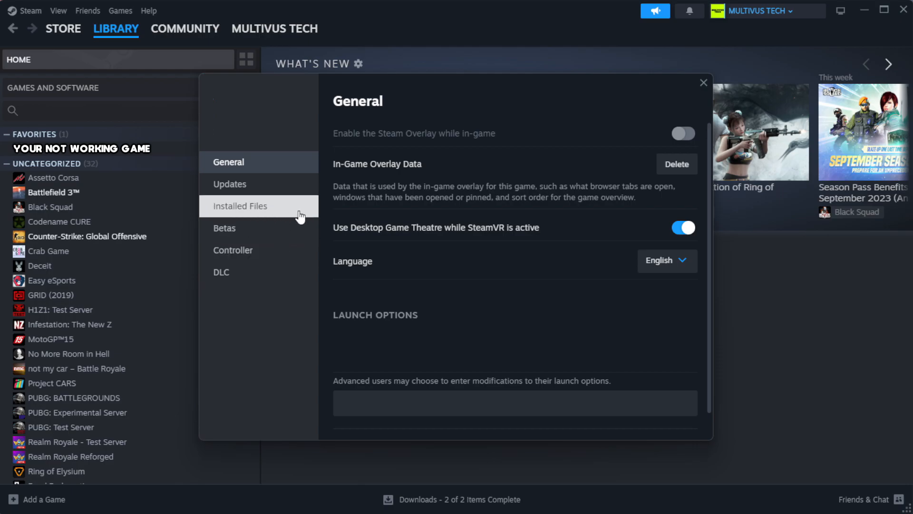
Step: Under Installed Files, verify integrity of game files until all 1039 files validate
{"action": "left_click", "coordinate": [240, 205]}
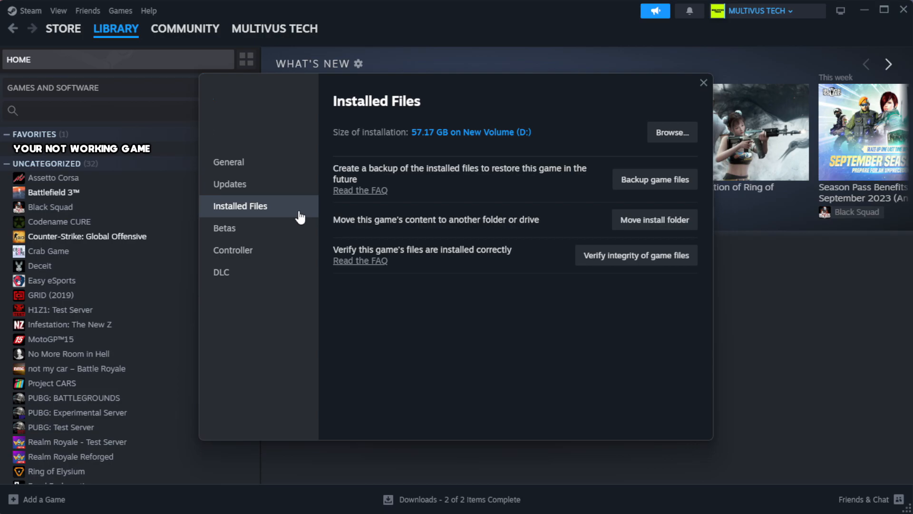
{"action": "mouse_move", "coordinate": [587, 288]}
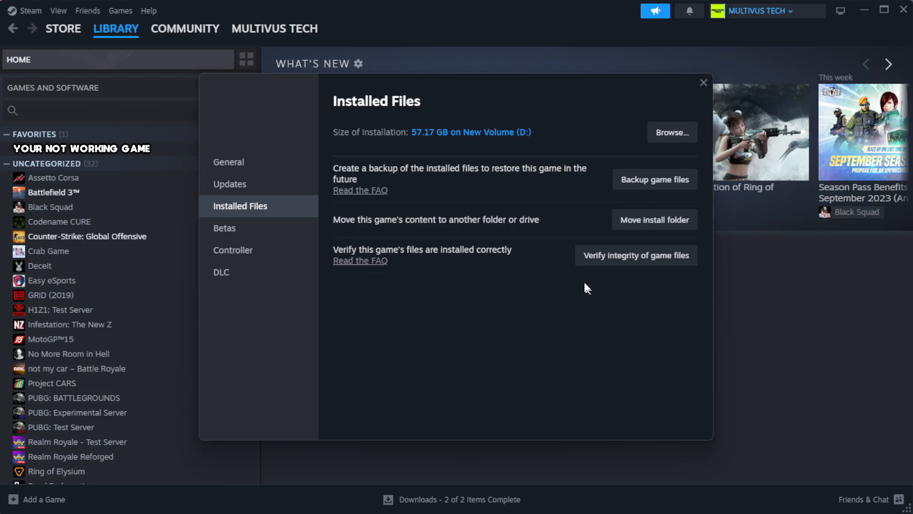
{"action": "mouse_move", "coordinate": [621, 265]}
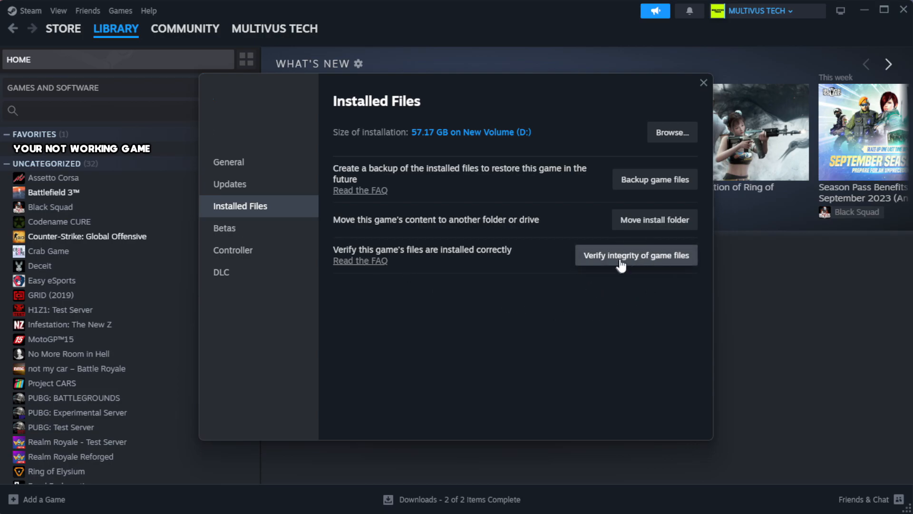
{"action": "mouse_move", "coordinate": [642, 265]}
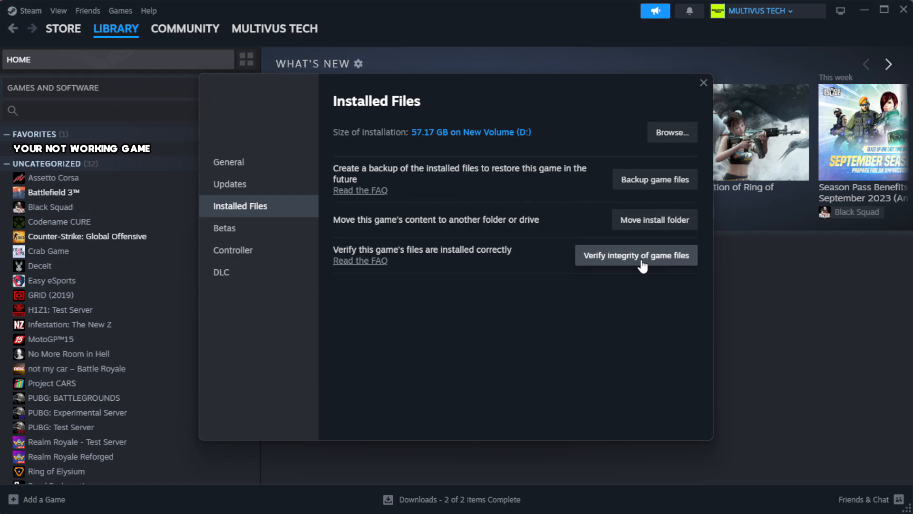
{"action": "left_click", "coordinate": [635, 255]}
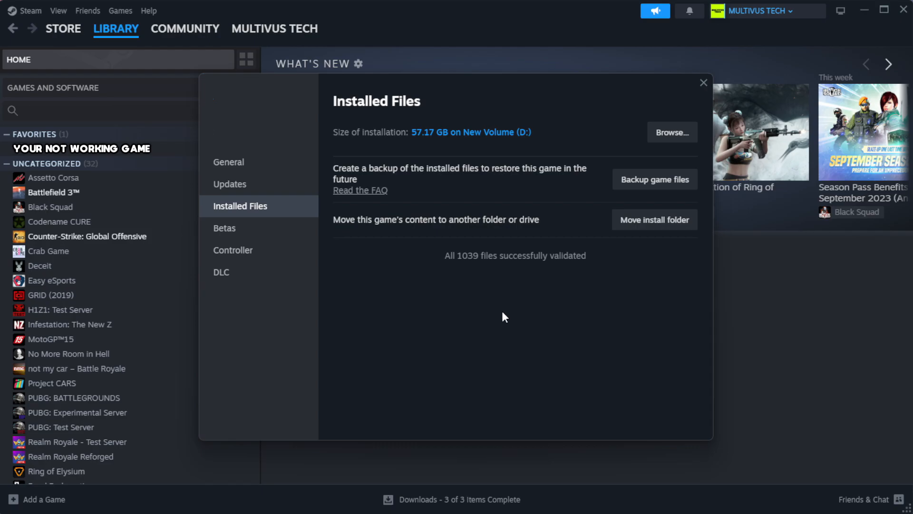
{"action": "mouse_move", "coordinate": [503, 276]}
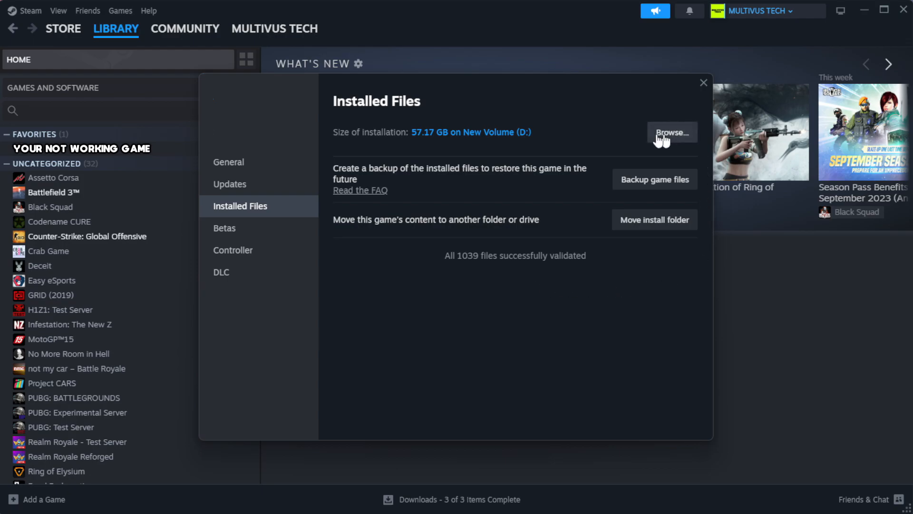
Step: Browse to the install folder and show Properties for the YOUR NOT WORKING GAME shortcut
{"action": "left_click", "coordinate": [670, 132]}
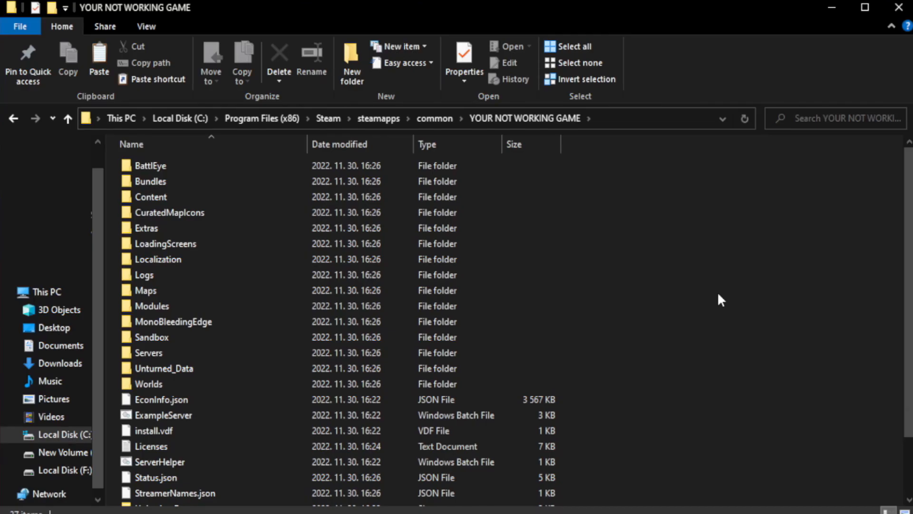
{"action": "scroll", "scroll_direction": "down", "scroll_amount": 3}
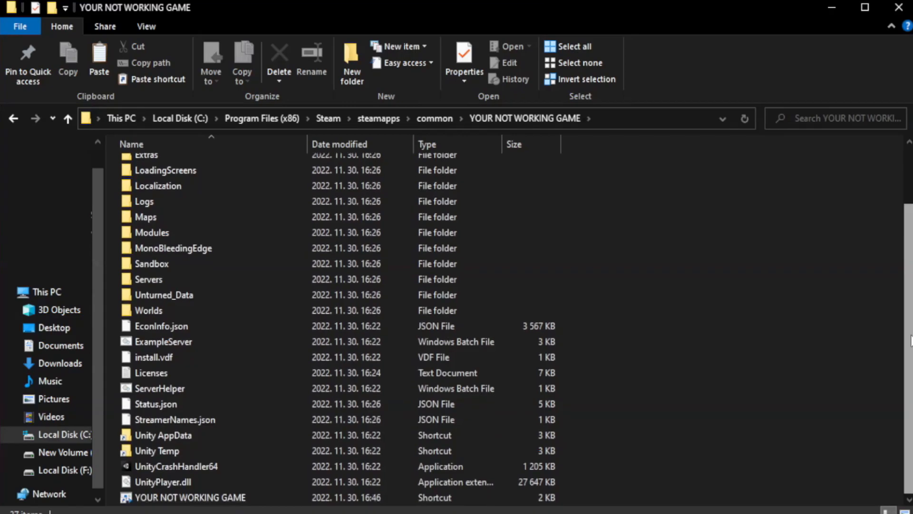
{"action": "left_click", "coordinate": [190, 496]}
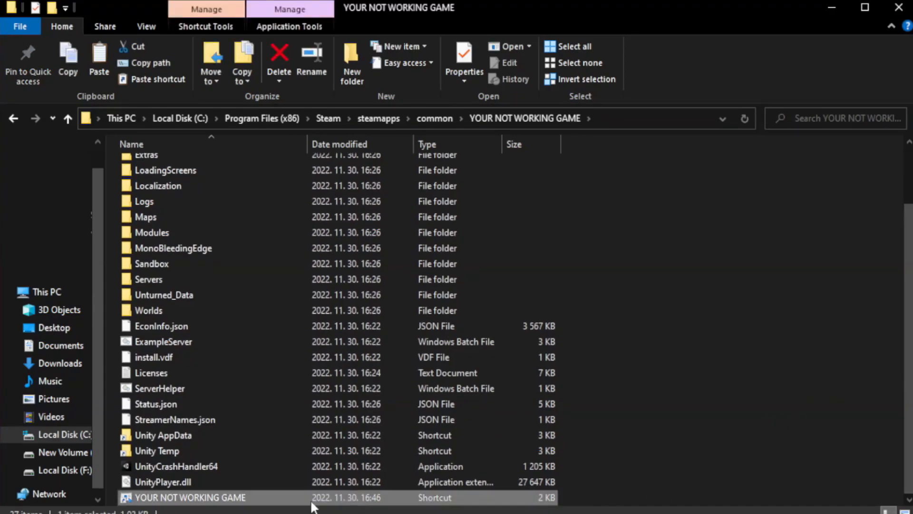
{"action": "right_click", "coordinate": [189, 496]}
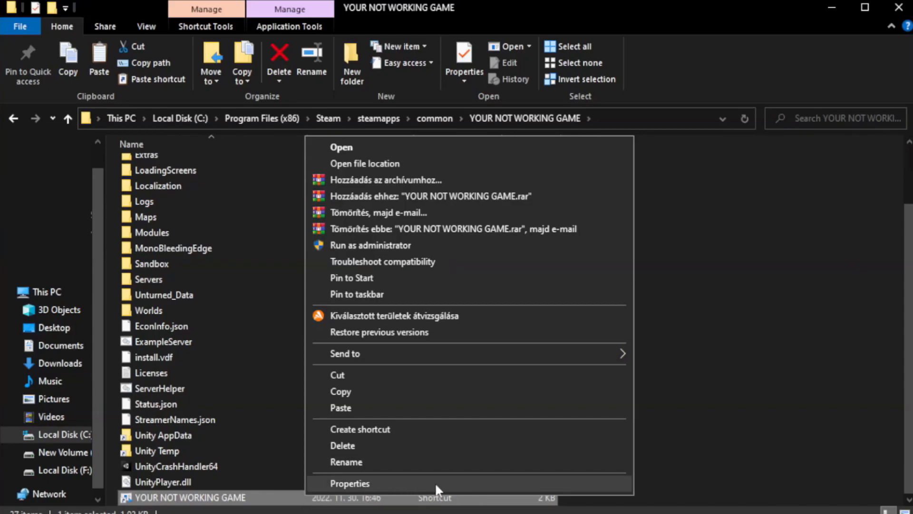
{"action": "left_click", "coordinate": [349, 483]}
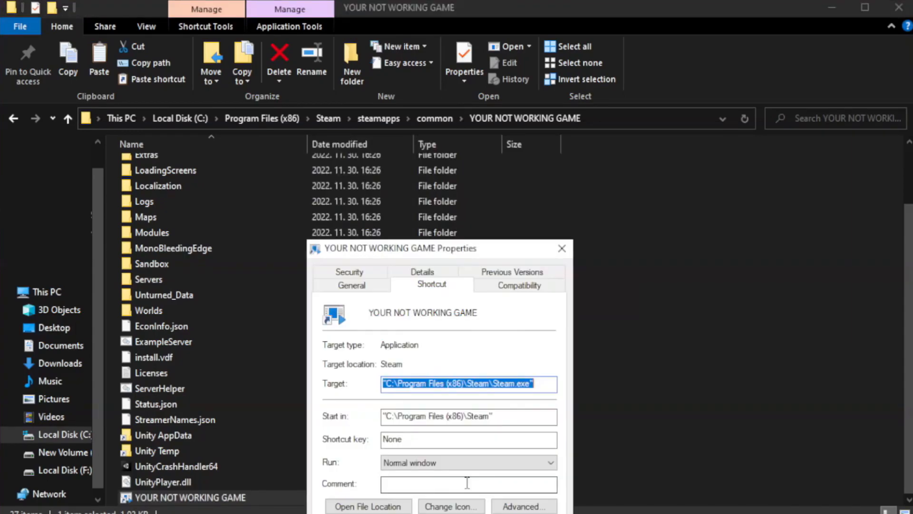
{"action": "left_click_drag", "start_coordinate": [400, 247], "coordinate": [423, 116]}
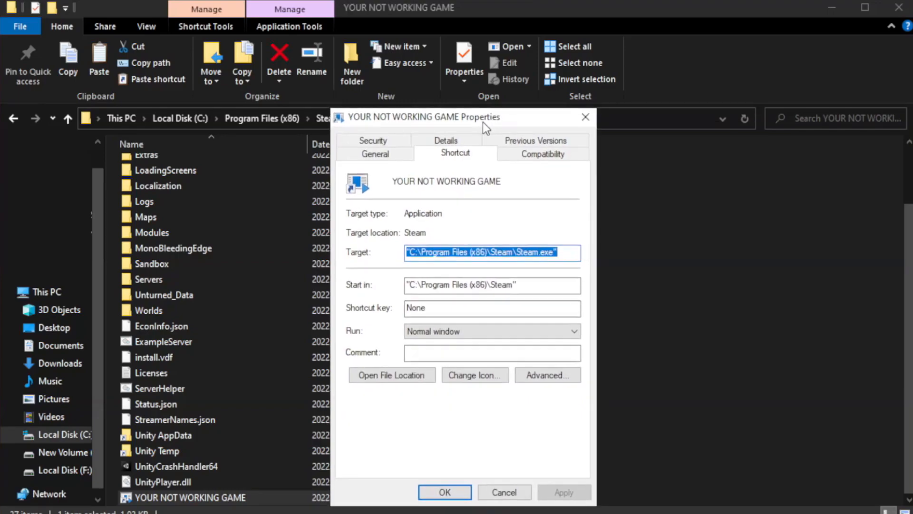
{"action": "left_click_drag", "start_coordinate": [486, 116], "coordinate": [445, 89]}
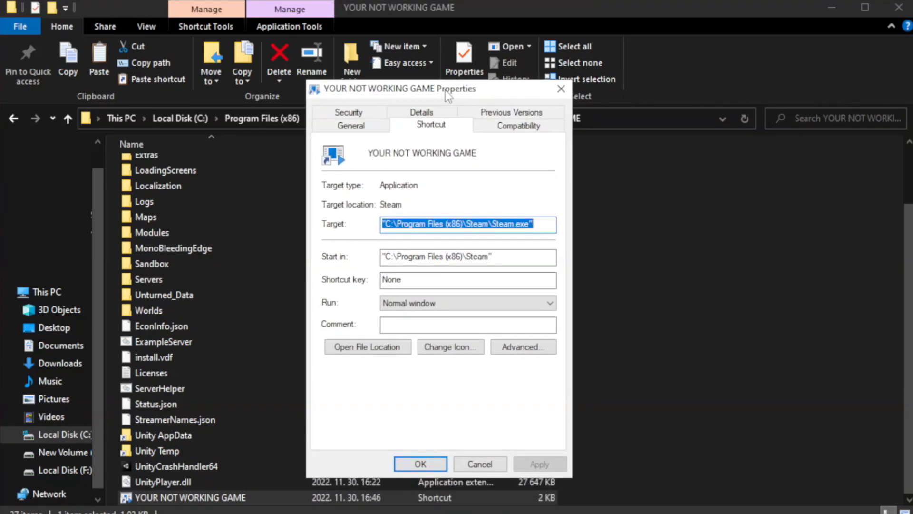
{"action": "mouse_move", "coordinate": [518, 125]}
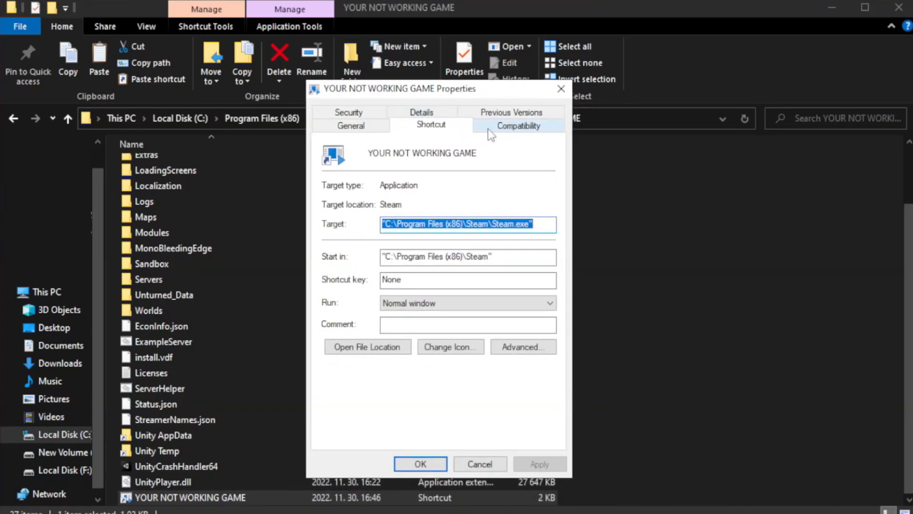
Step: Set Windows 8 compatibility mode, disable fullscreen optimizations, run as administrator, then apply and confirm
{"action": "left_click", "coordinate": [518, 125]}
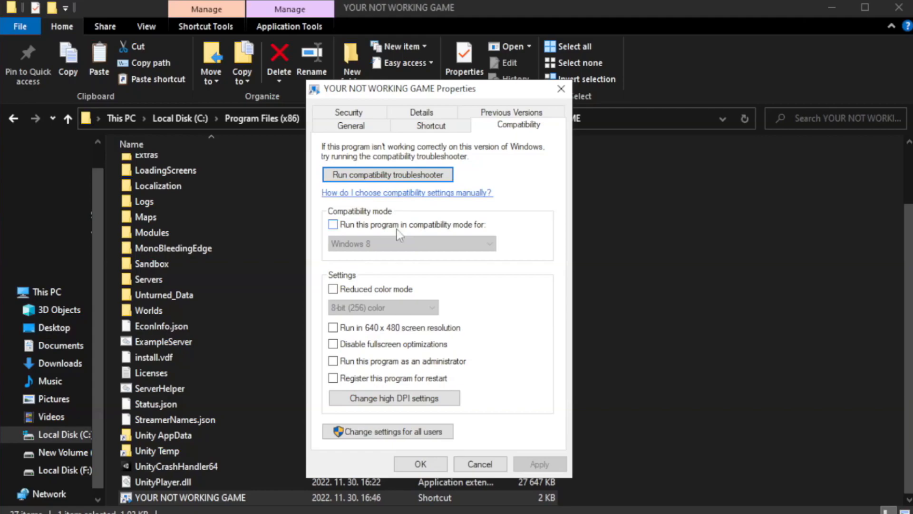
{"action": "left_click", "coordinate": [333, 225]}
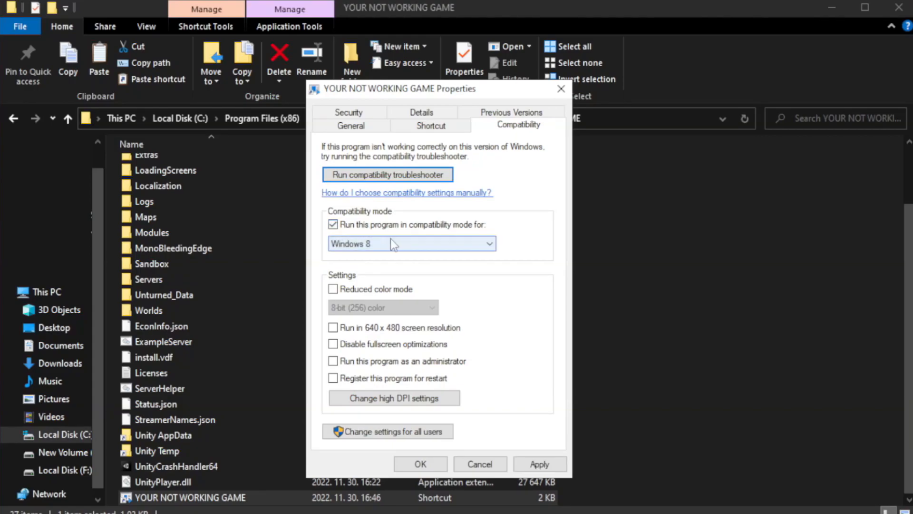
{"action": "left_click", "coordinate": [412, 243]}
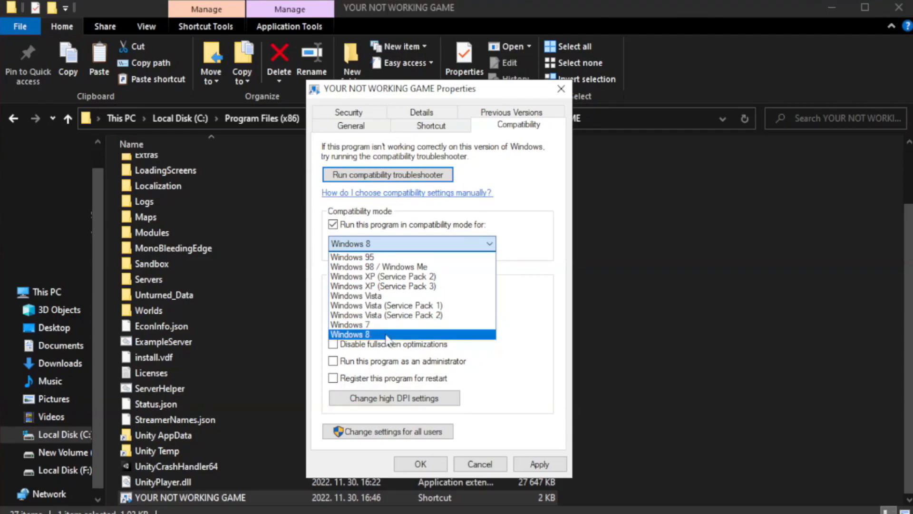
{"action": "left_click", "coordinate": [349, 333]}
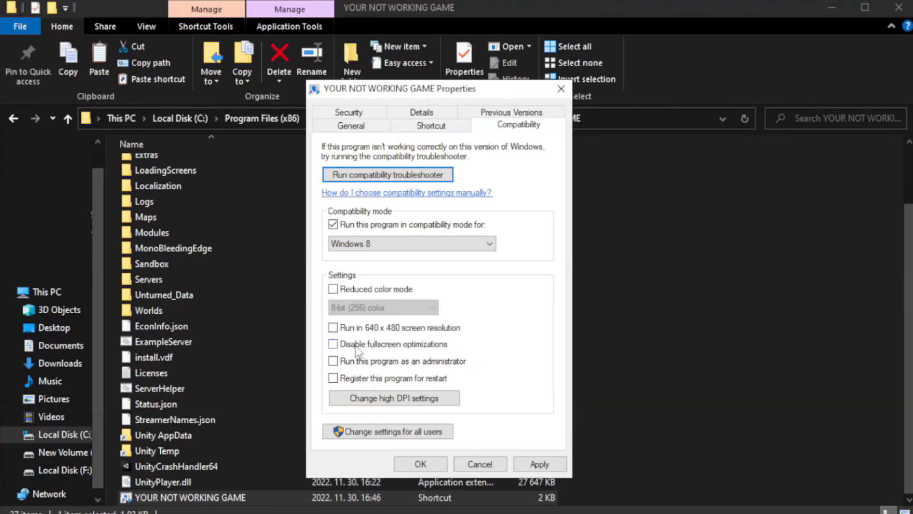
{"action": "left_click", "coordinate": [332, 343]}
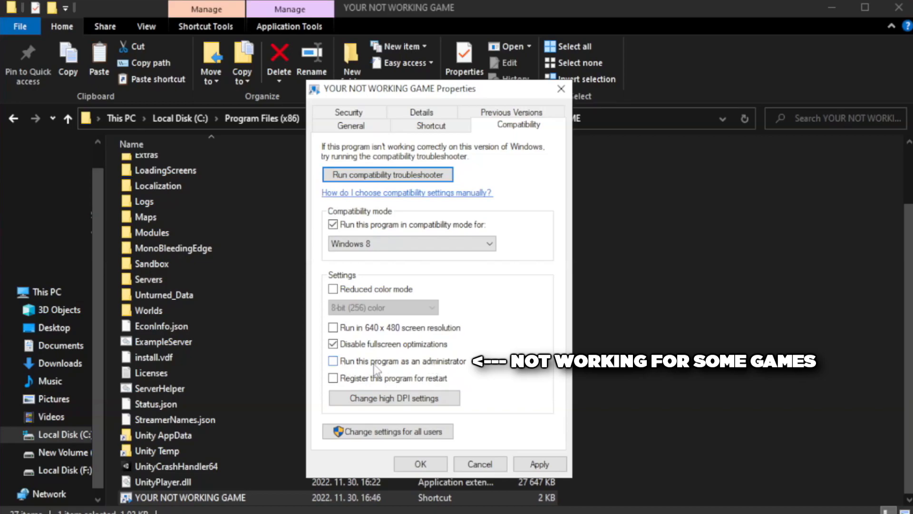
{"action": "left_click", "coordinate": [333, 361]}
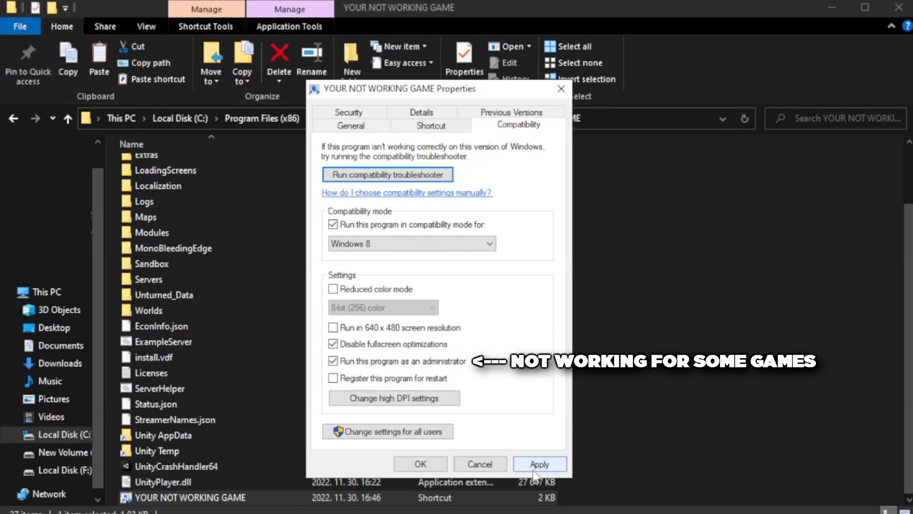
{"action": "left_click", "coordinate": [539, 463]}
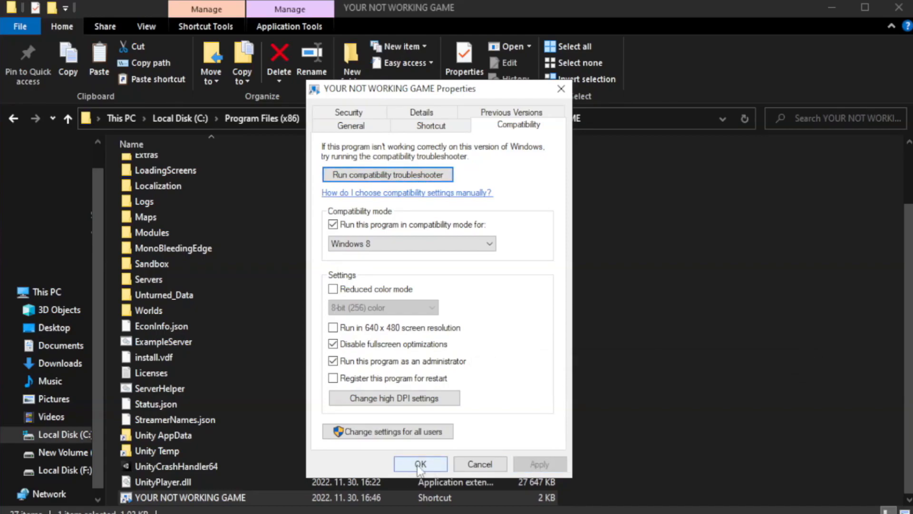
{"action": "left_click", "coordinate": [420, 464]}
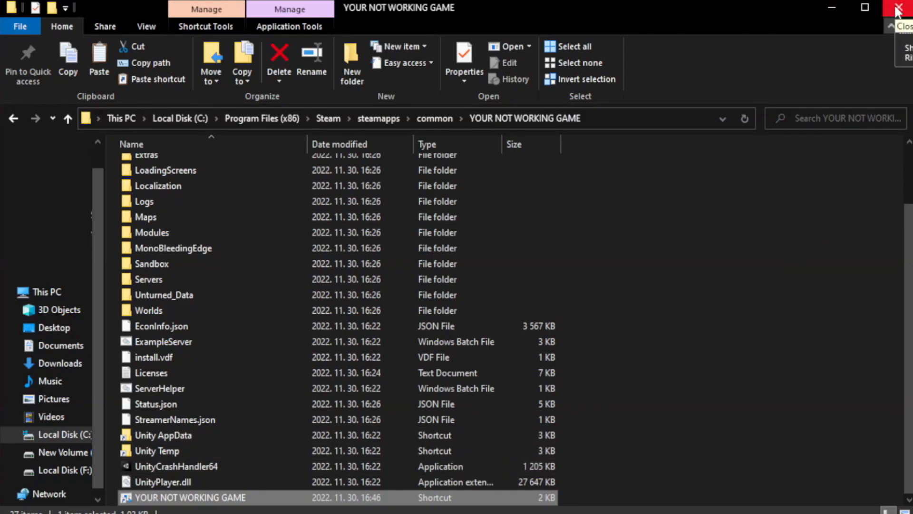
Step: Close the game folder and reach Task Manager's Startup apps list via the Start right-click menu
{"action": "left_click", "coordinate": [902, 8]}
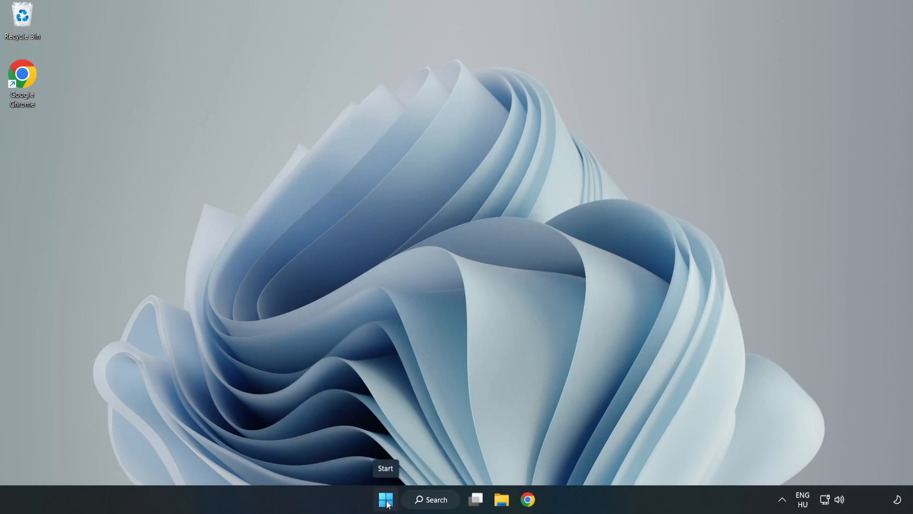
{"action": "right_click", "coordinate": [385, 500]}
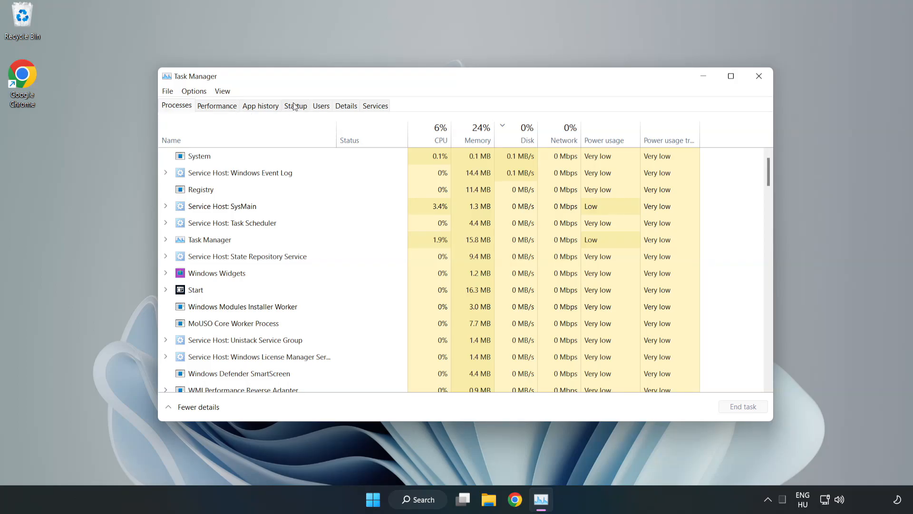
{"action": "left_click", "coordinate": [295, 105]}
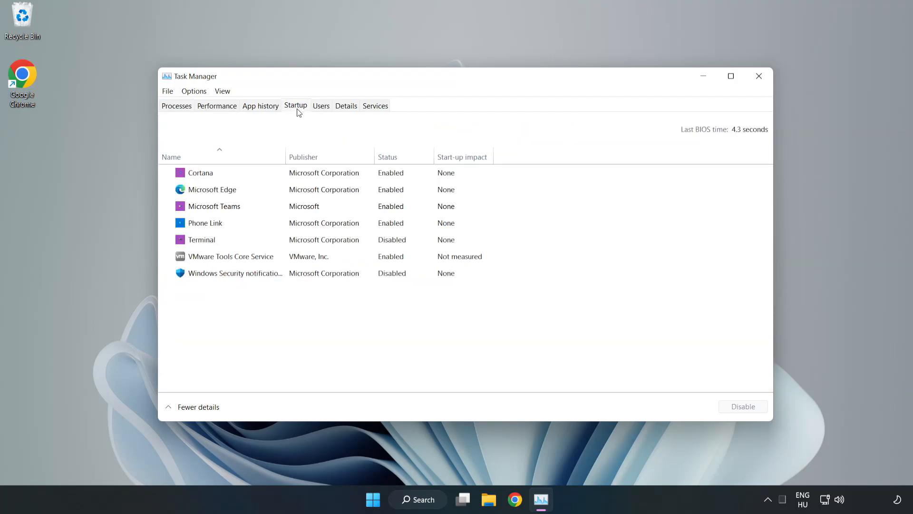
Step: Disable Cortana, Microsoft Edge, Microsoft Teams and Phone Link at startup, then close Task Manager
{"action": "left_click", "coordinate": [200, 172]}
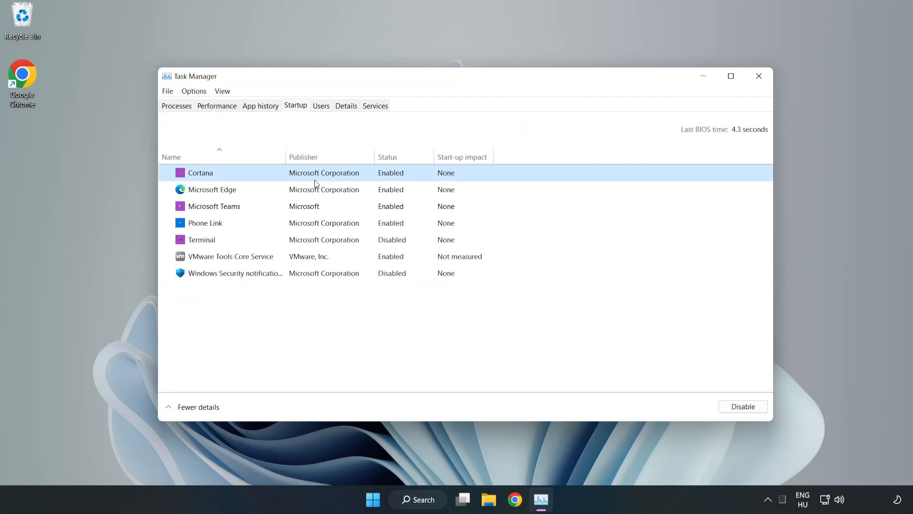
{"action": "left_click", "coordinate": [743, 406]}
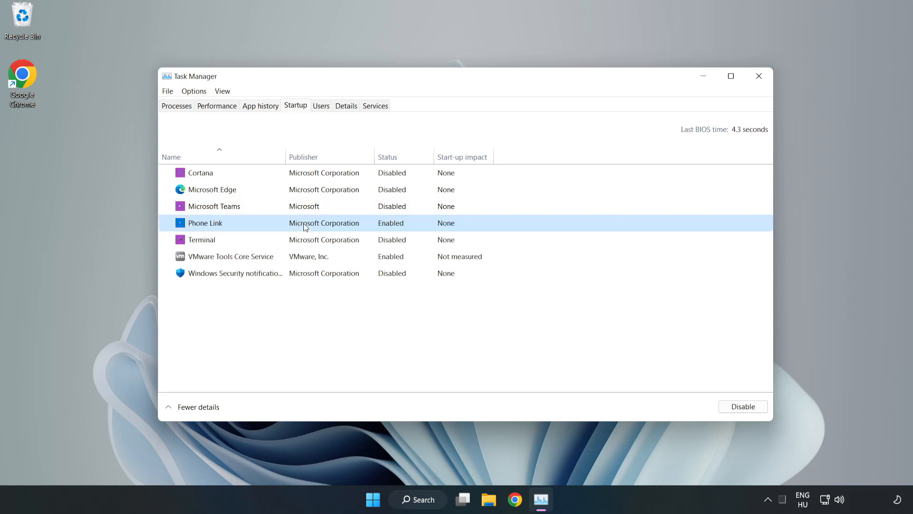
{"action": "left_click", "coordinate": [742, 406]}
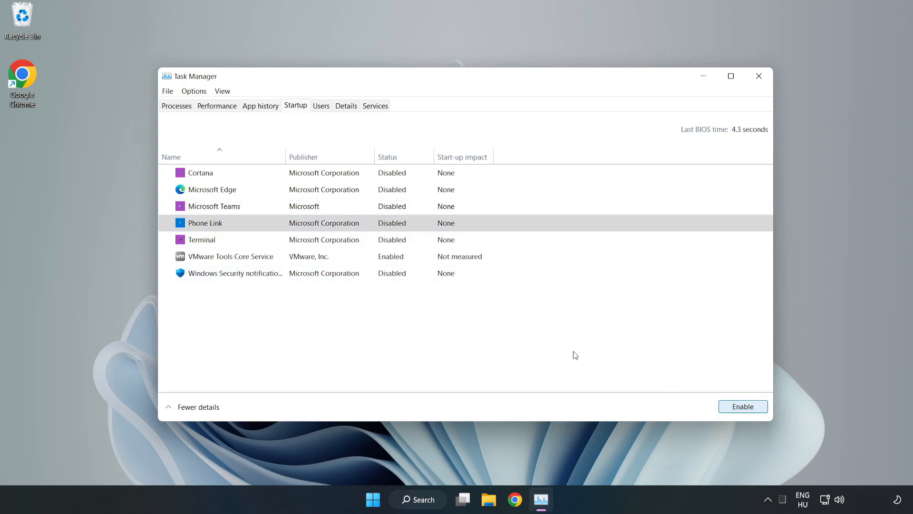
{"action": "mouse_move", "coordinate": [726, 98]}
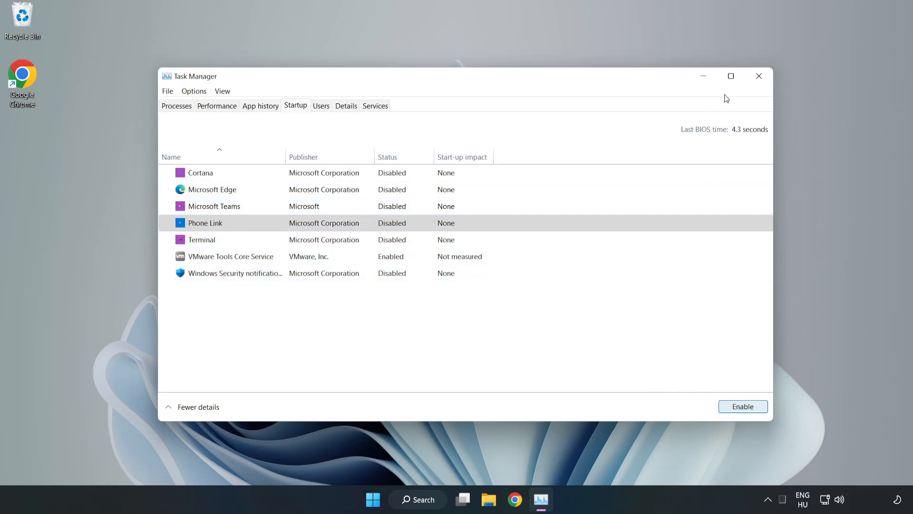
{"action": "mouse_move", "coordinate": [759, 76]}
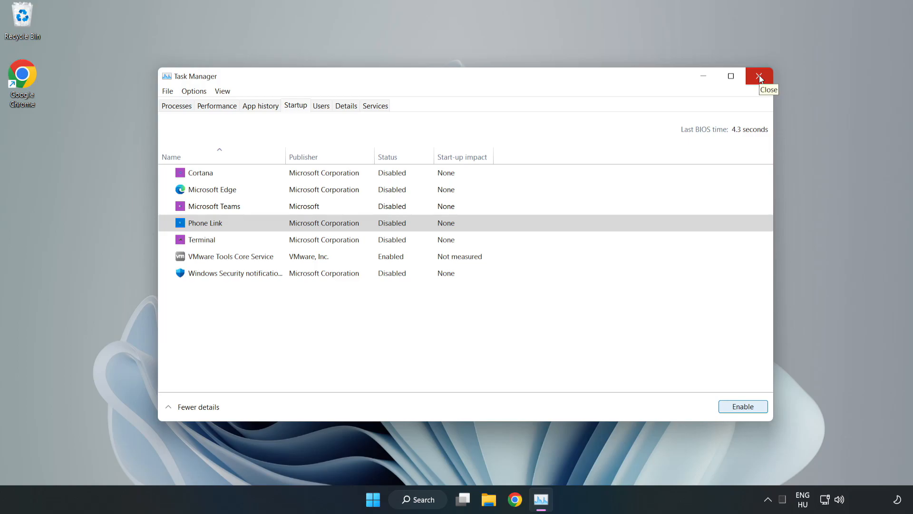
{"action": "left_click", "coordinate": [759, 76]}
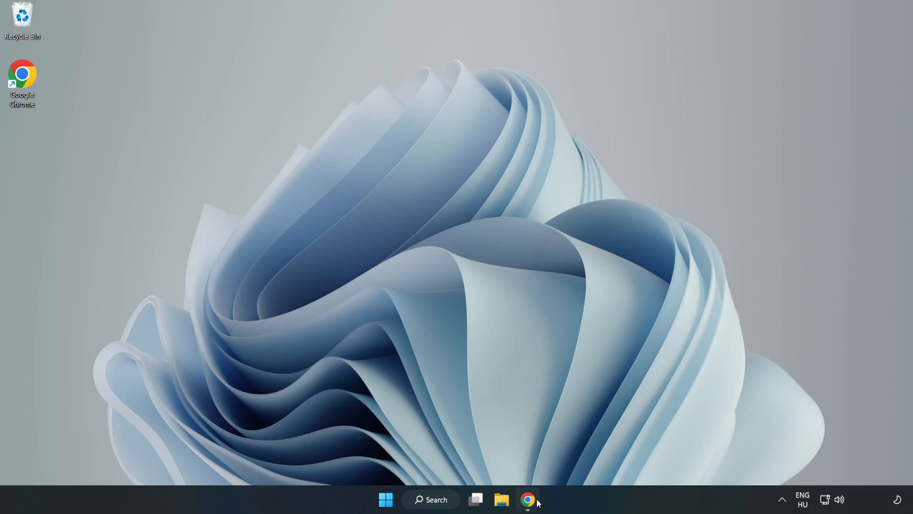
Step: Download dxwebsetup.exe from Microsoft's DirectX End-User Runtime Web Installer page in Chrome
{"action": "left_click", "coordinate": [528, 499]}
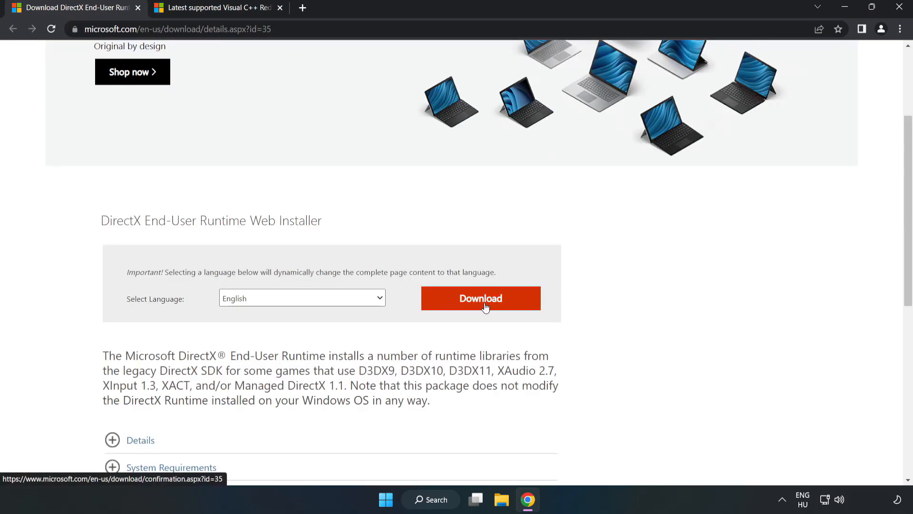
{"action": "left_click", "coordinate": [480, 298]}
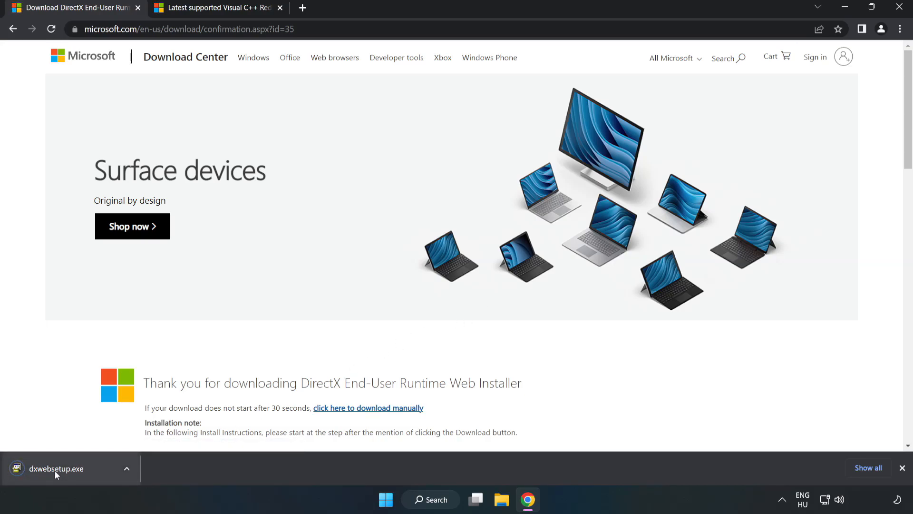
{"action": "left_click", "coordinate": [56, 468]}
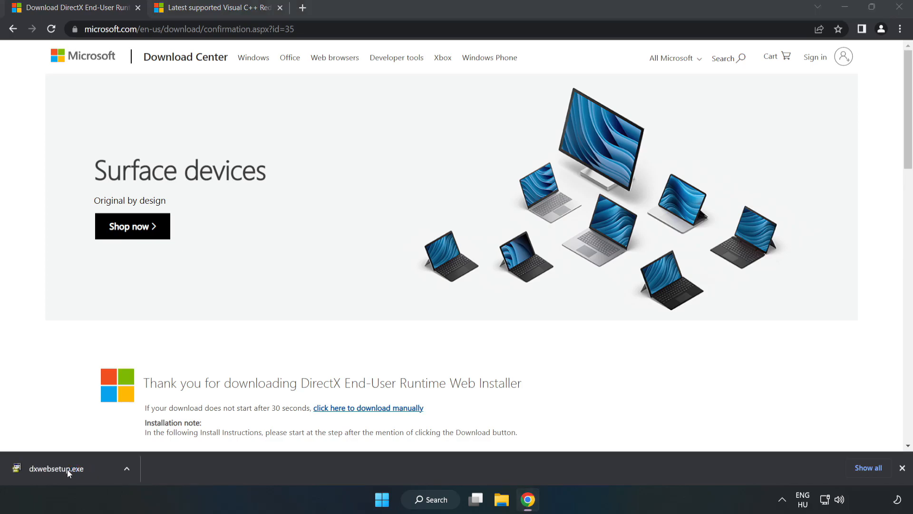
Step: Run DirectX Setup accepting the licence, with the Bing Bar unchecked, and finish when it reports DirectX up to date
{"action": "double_click", "coordinate": [56, 468]}
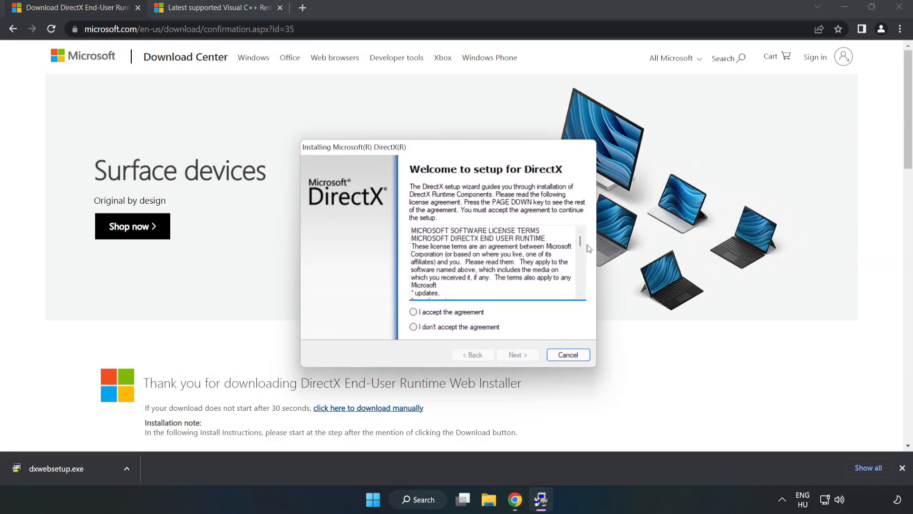
{"action": "scroll", "scroll_direction": "down", "scroll_amount": 3}
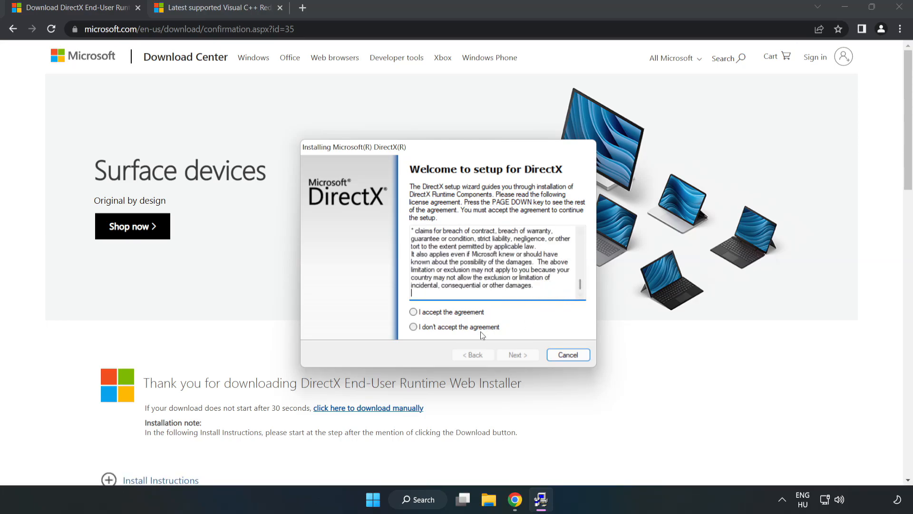
{"action": "left_click", "coordinate": [413, 312]}
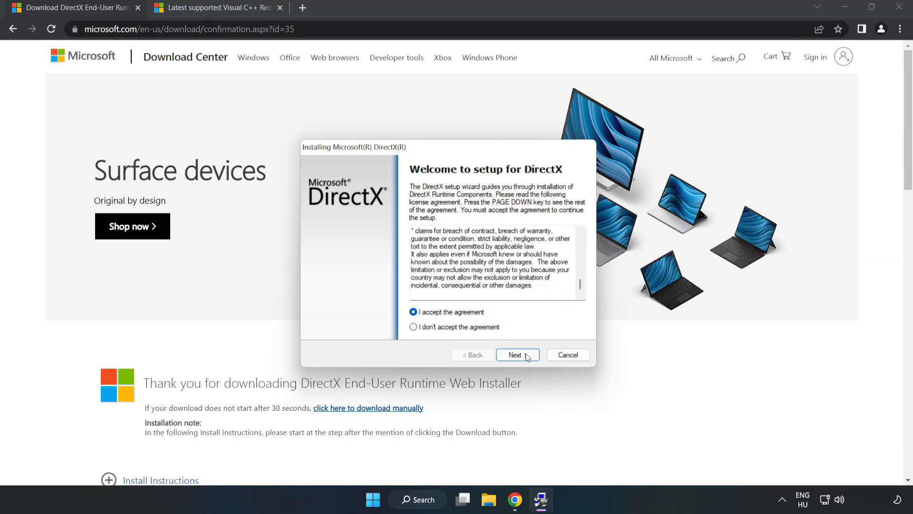
{"action": "left_click", "coordinate": [518, 355]}
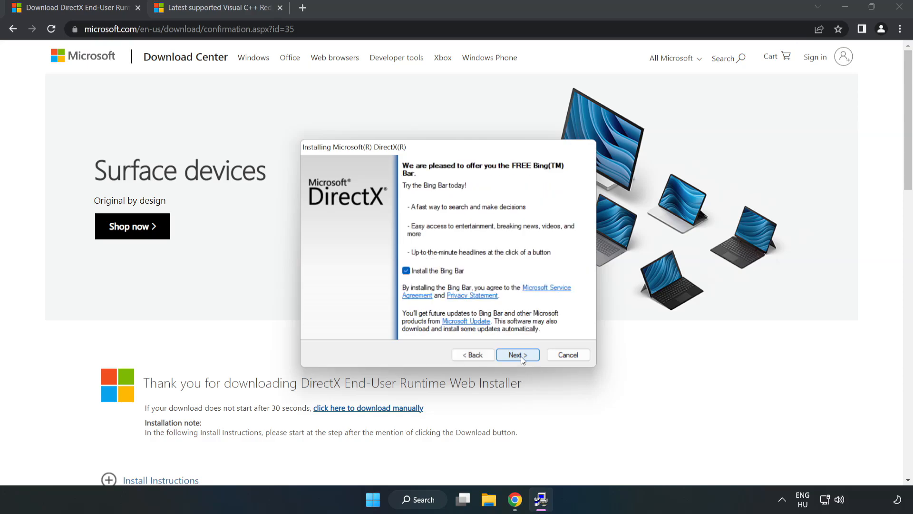
{"action": "left_click", "coordinate": [407, 270]}
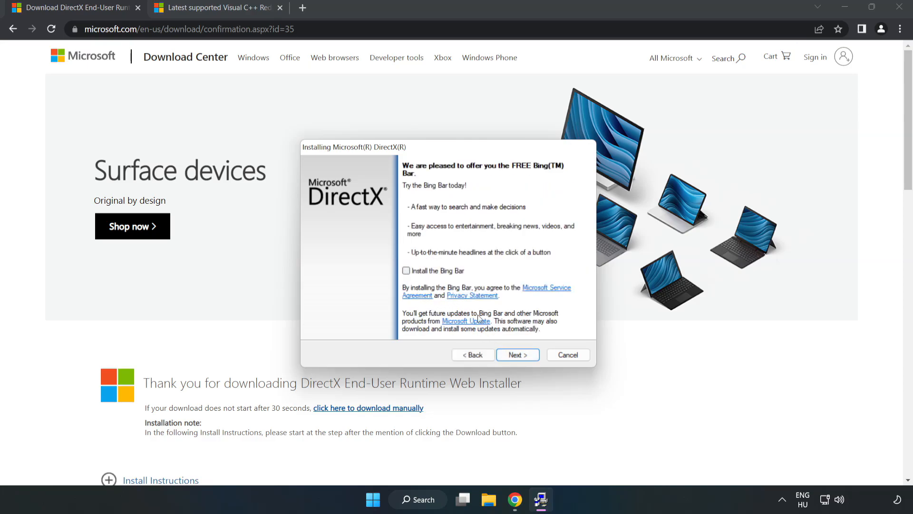
{"action": "left_click", "coordinate": [516, 355]}
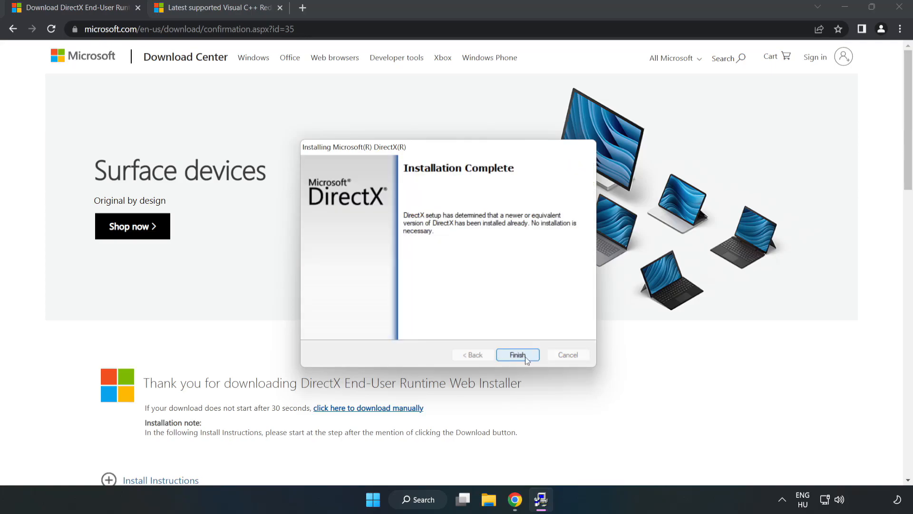
{"action": "left_click", "coordinate": [516, 355]}
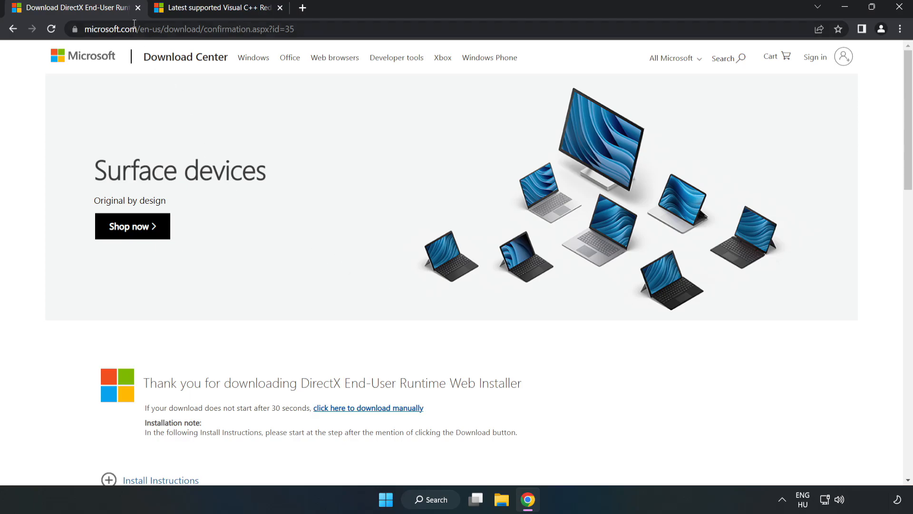
Step: Download the ARM64, x86 and x64 Visual C++ 2015–2022 Redistributable installers from the downloads table
{"action": "left_click", "coordinate": [138, 7]}
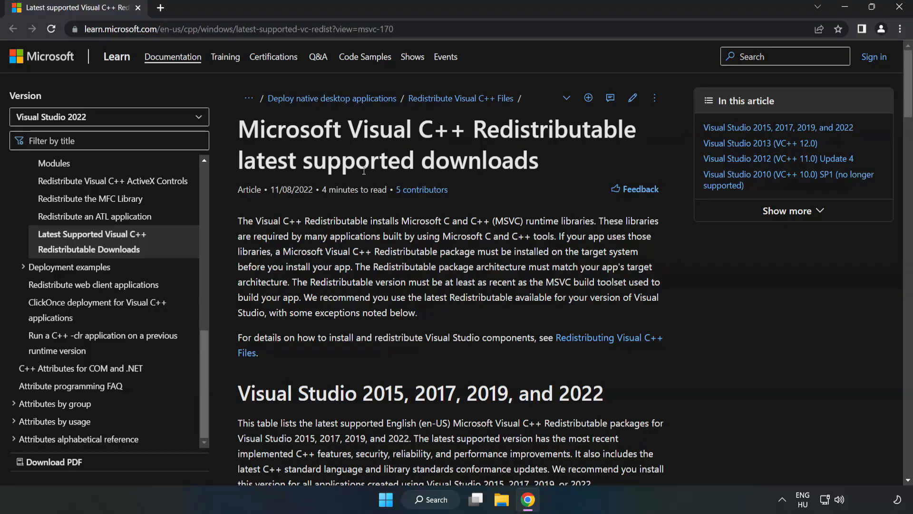
{"action": "scroll", "scroll_direction": "down", "scroll_amount": 3}
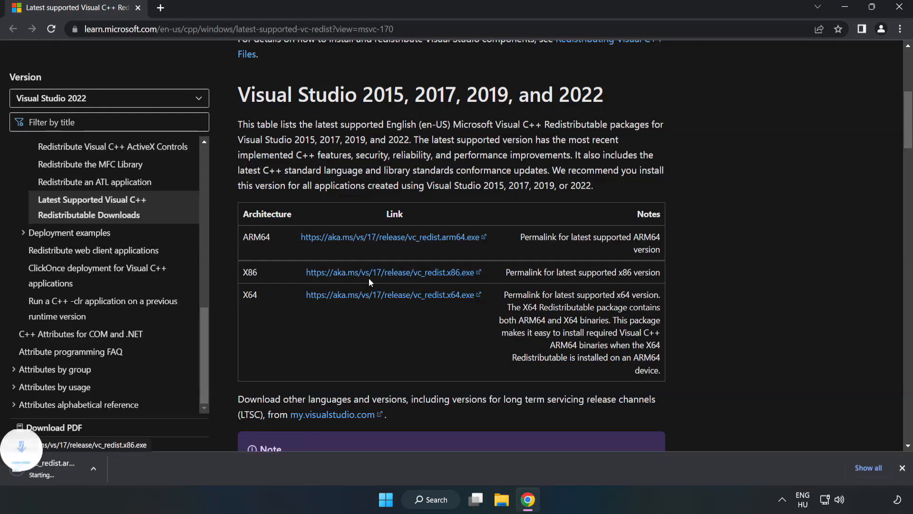
{"action": "left_click", "coordinate": [393, 294]}
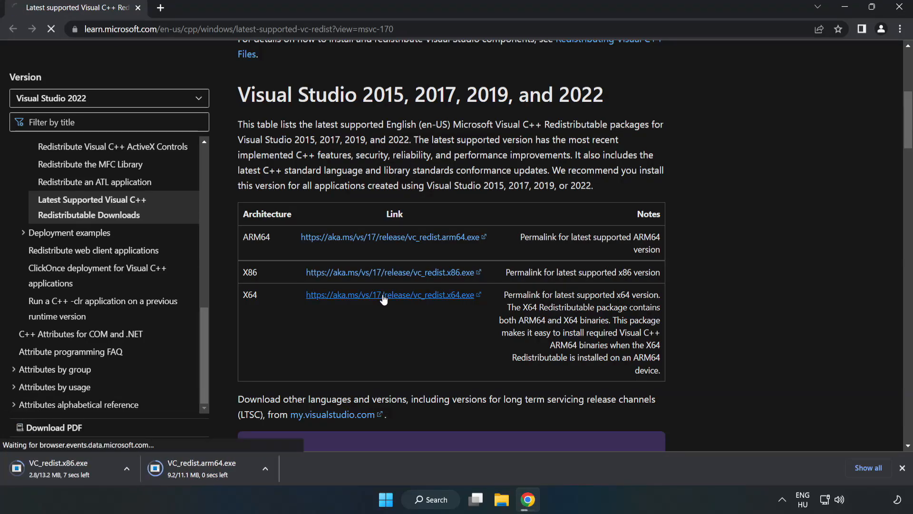
{"action": "left_click", "coordinate": [390, 294]}
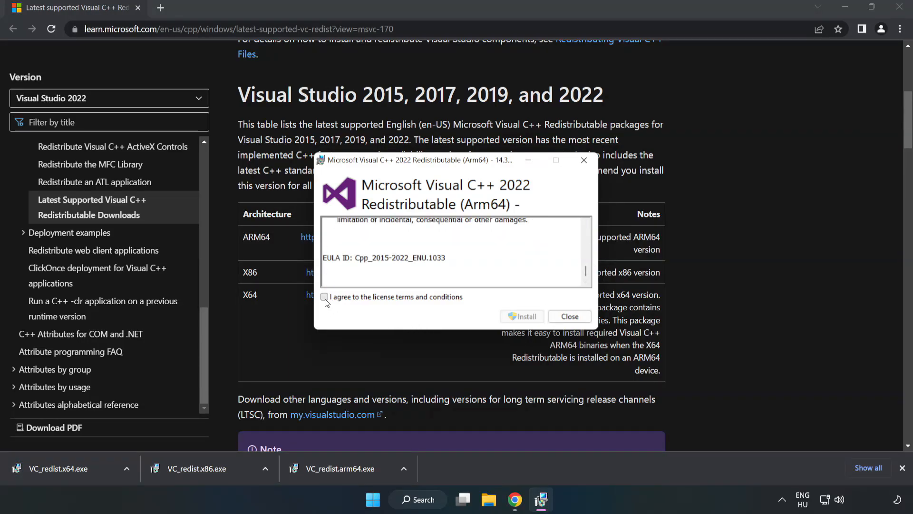
Step: Attempt the Arm64 redistributable install, which fails as unsupported, and dismiss it
{"action": "left_click", "coordinate": [325, 297]}
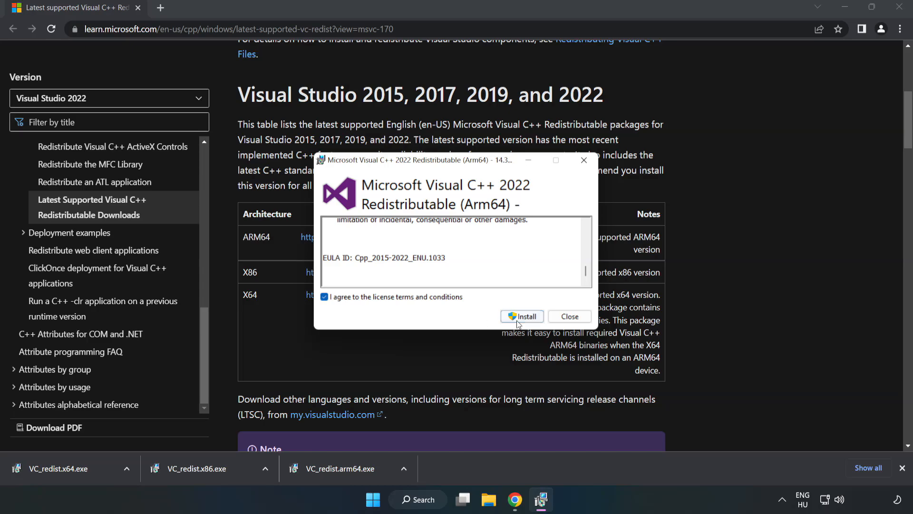
{"action": "left_click", "coordinate": [522, 316]}
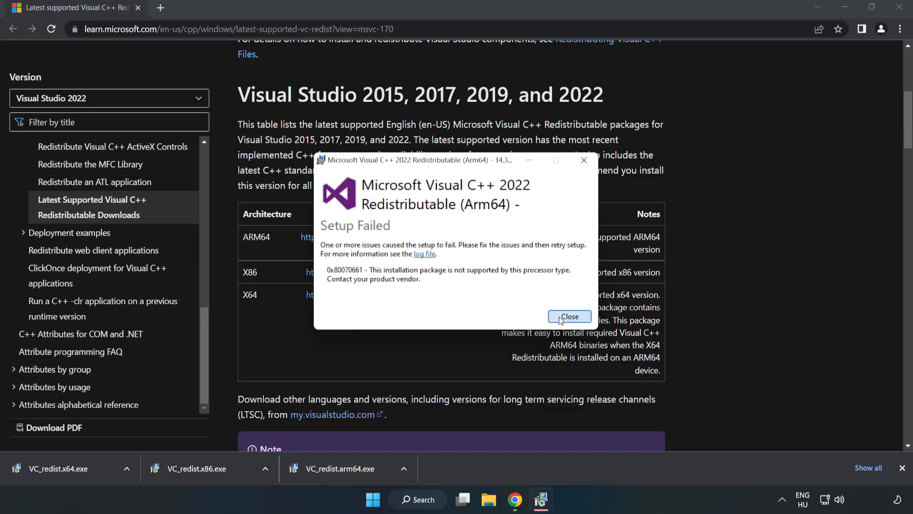
{"action": "left_click", "coordinate": [568, 315]}
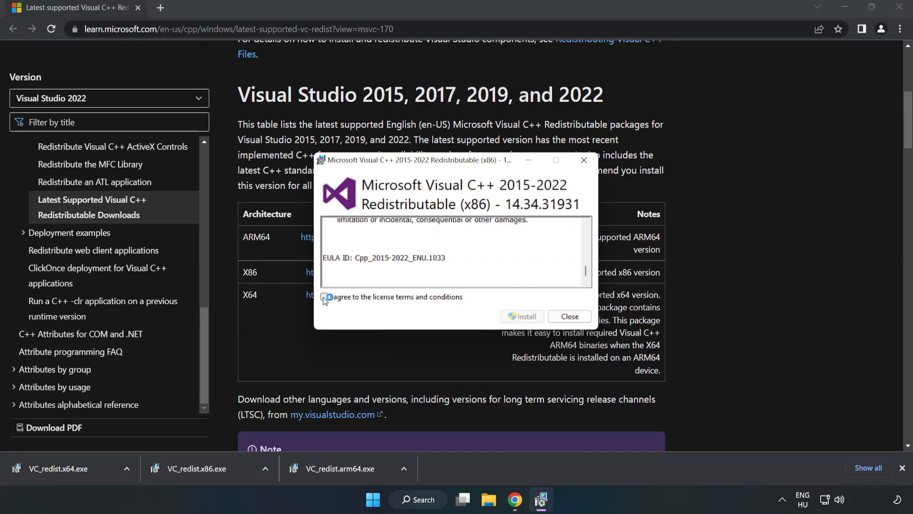
Step: Install the x86 and x64 Visual C++ 2015–2022 Redistributables, each reporting Setup Successful
{"action": "left_click", "coordinate": [522, 316]}
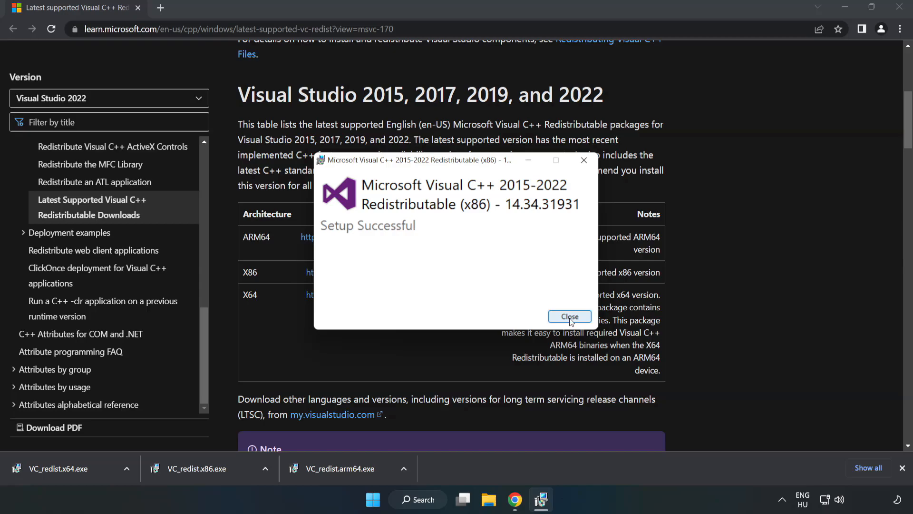
{"action": "left_click", "coordinate": [568, 316]}
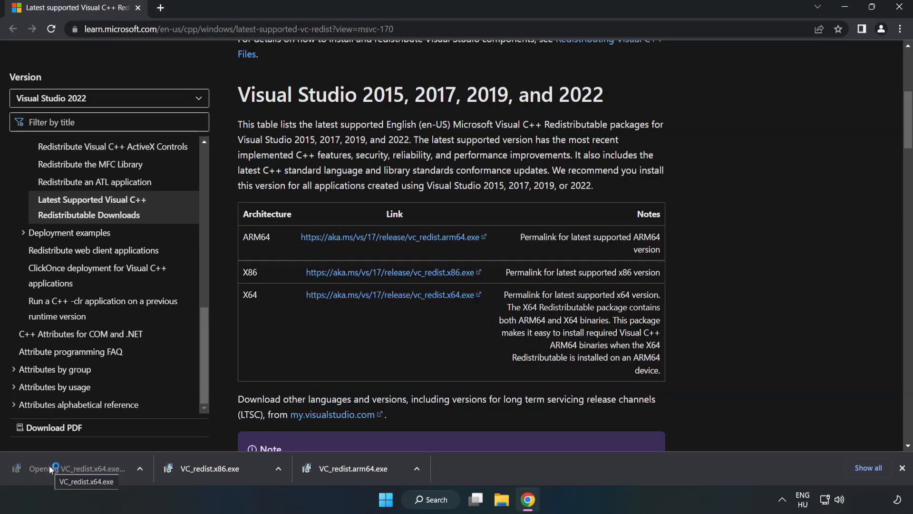
{"action": "left_click", "coordinate": [76, 468]}
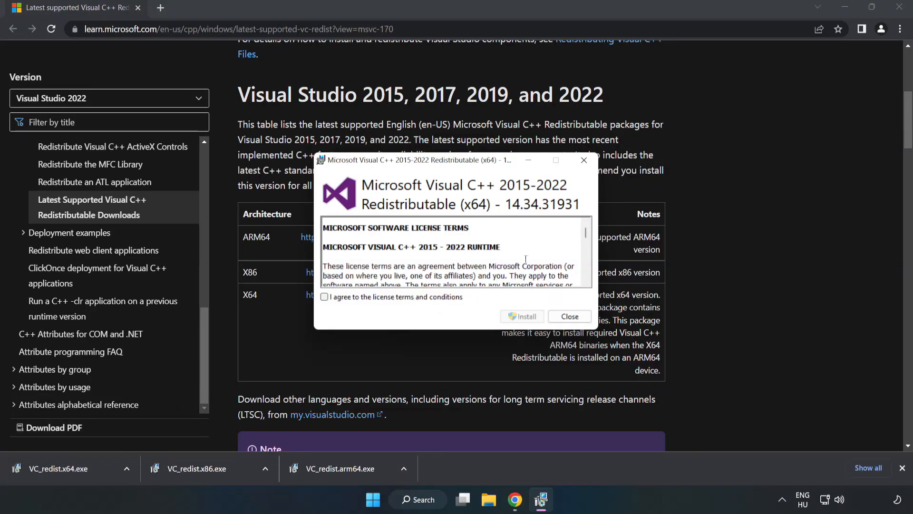
{"action": "scroll", "scroll_direction": "down", "scroll_amount": 3}
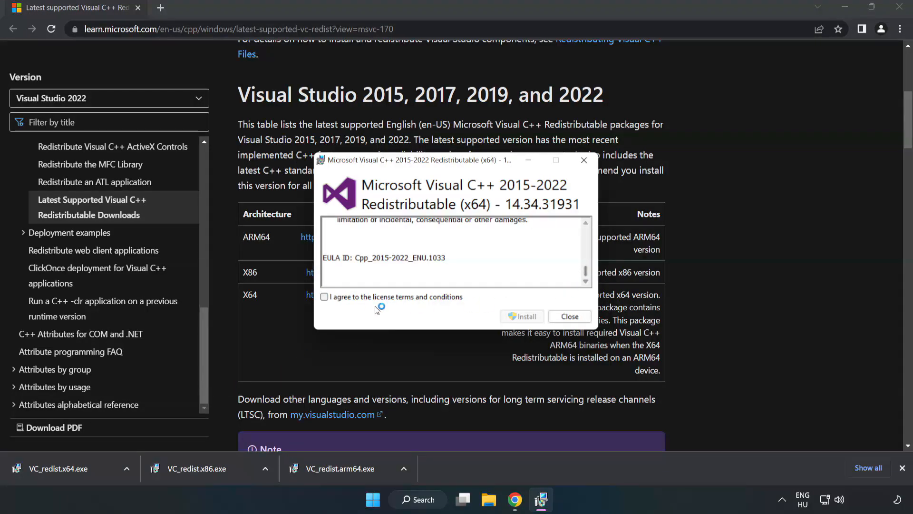
{"action": "left_click", "coordinate": [522, 316]}
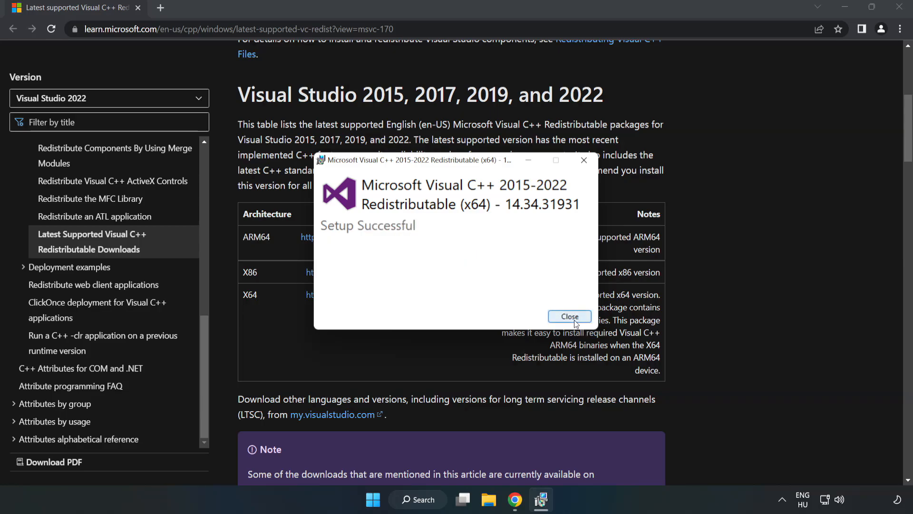
{"action": "left_click", "coordinate": [569, 316]}
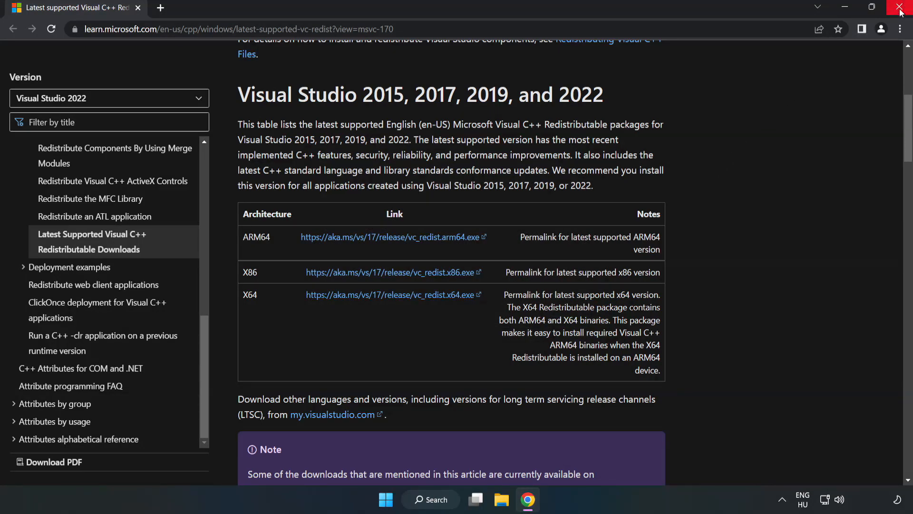
{"action": "mouse_move", "coordinate": [901, 11]}
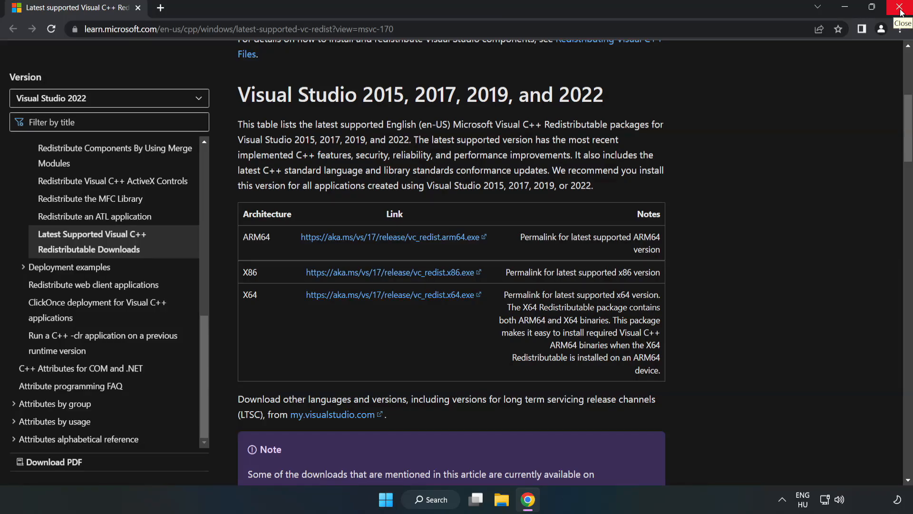
Step: Close Chrome and launch Command Prompt as administrator from a 'cmd' search
{"action": "left_click", "coordinate": [901, 11]}
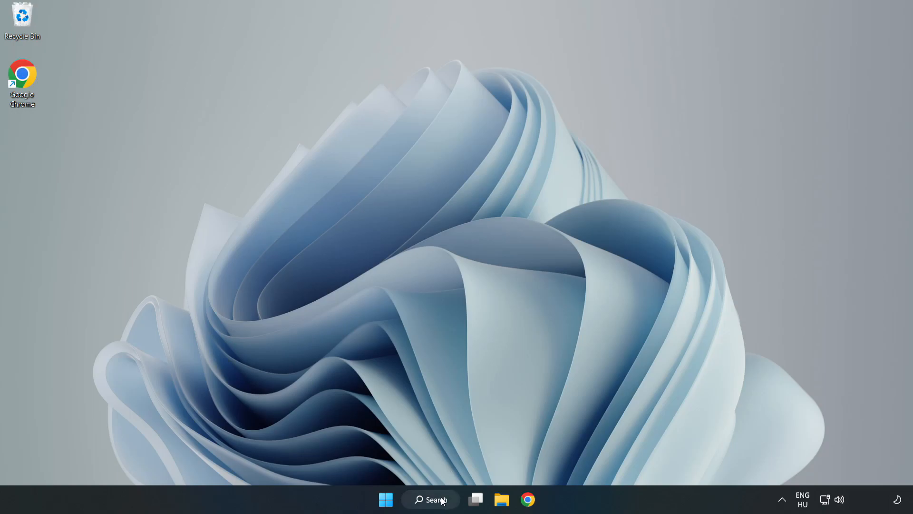
{"action": "left_click", "coordinate": [430, 499]}
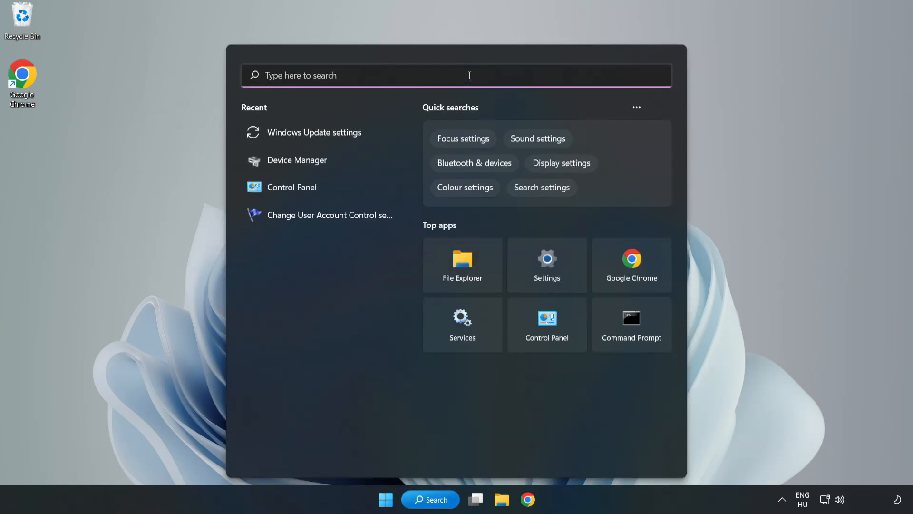
{"action": "type", "text": "cmd"}
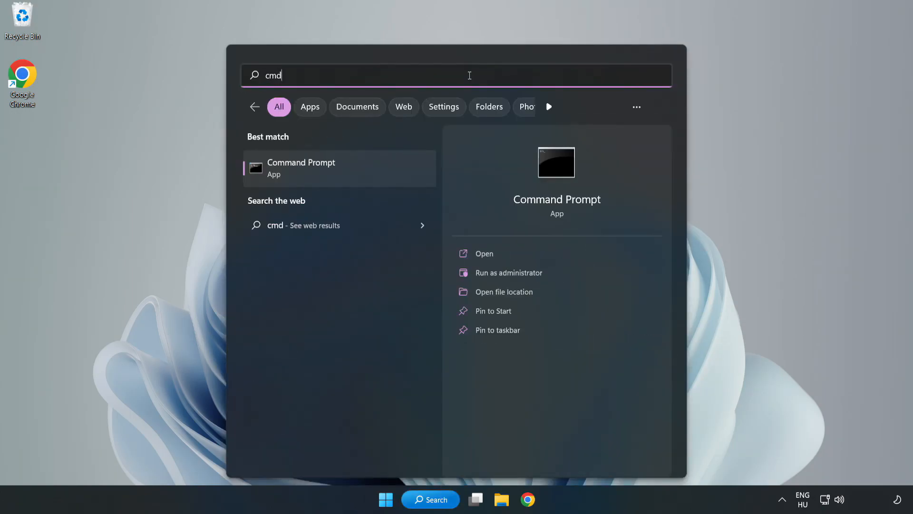
{"action": "mouse_move", "coordinate": [324, 174]}
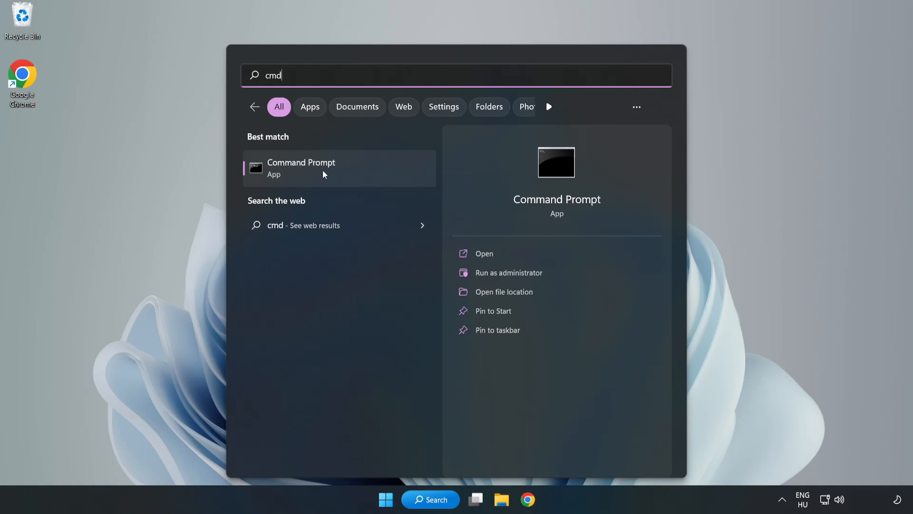
{"action": "right_click", "coordinate": [302, 167]}
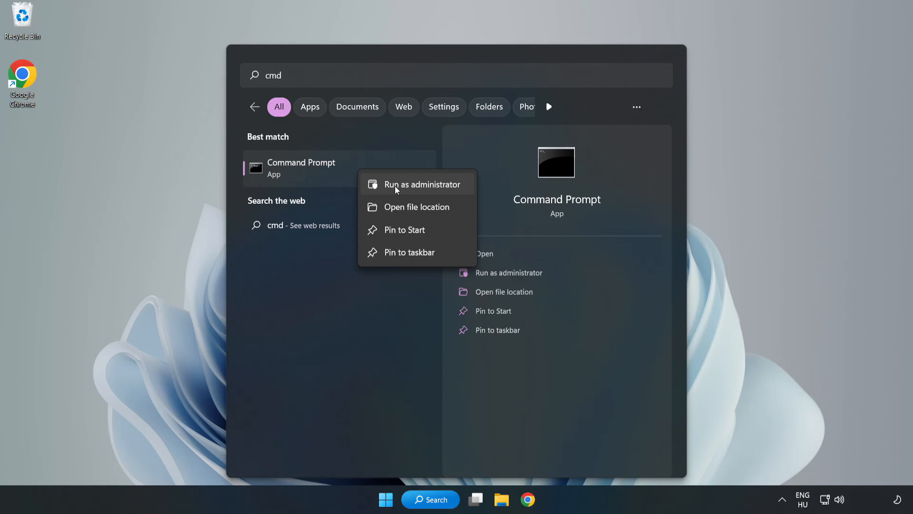
{"action": "left_click", "coordinate": [419, 183]}
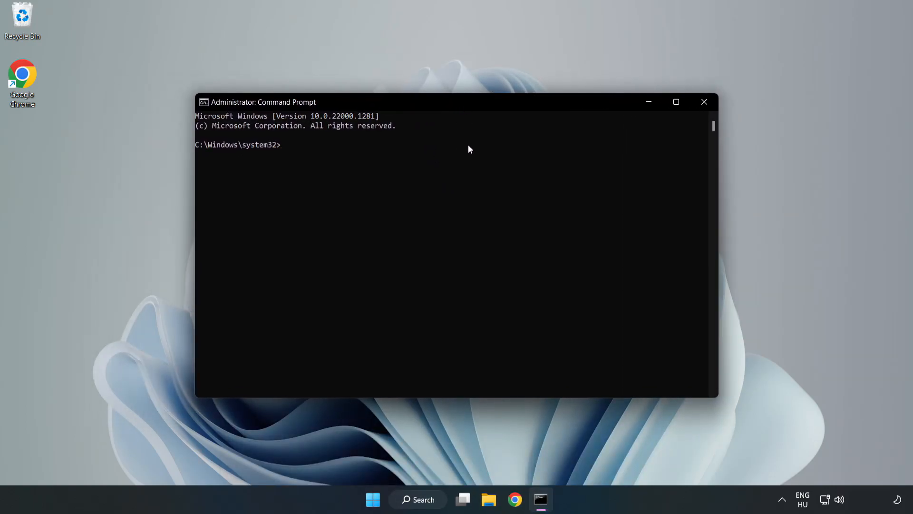
Step: Run sfc /scannow to completion with no integrity violations, then close Command Prompt
{"action": "type", "text": "sfc"}
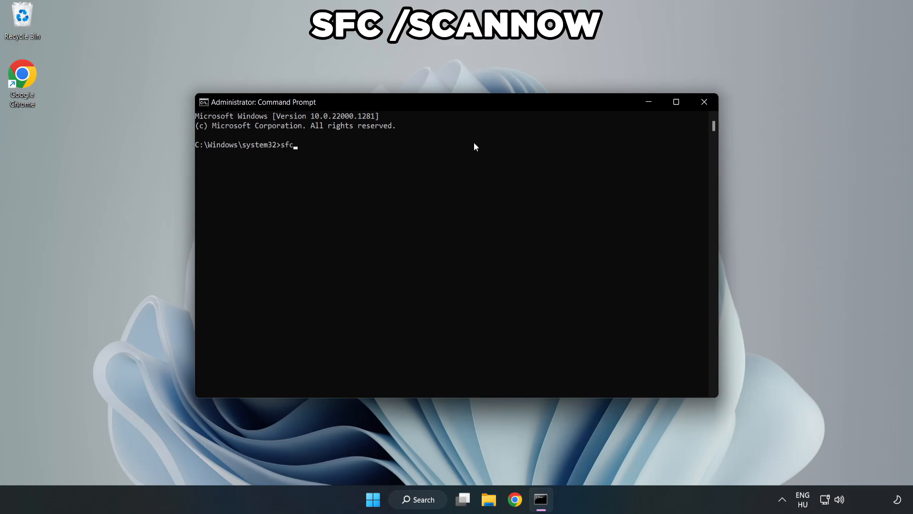
{"action": "type", "text": "/sca"}
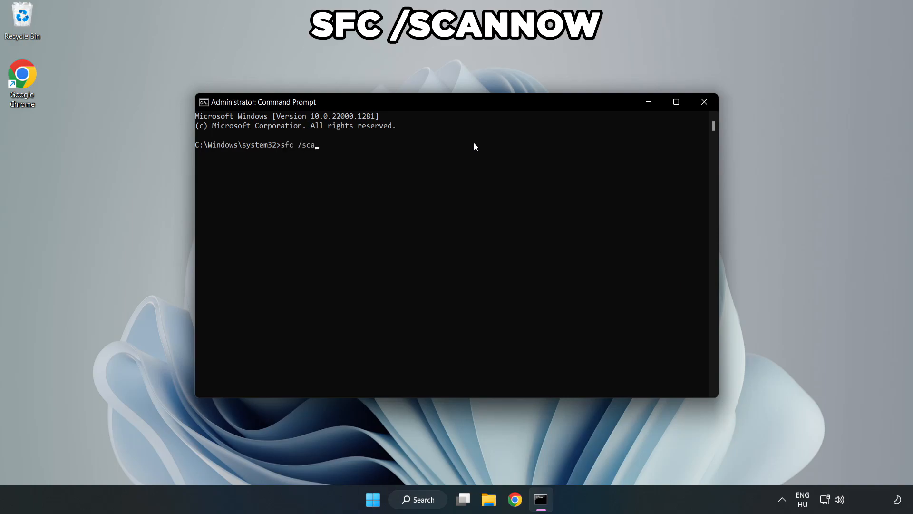
{"action": "type", "text": "nnow"}
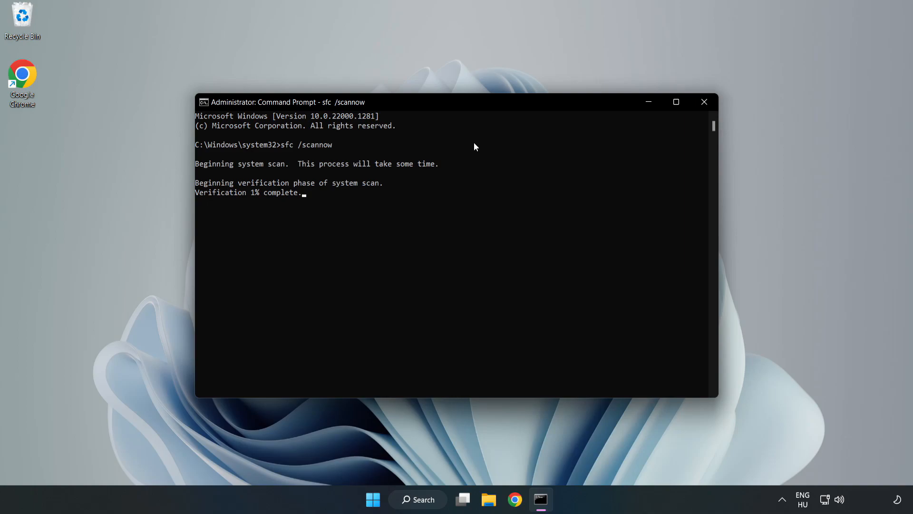
{"action": "mouse_move", "coordinate": [454, 190]}
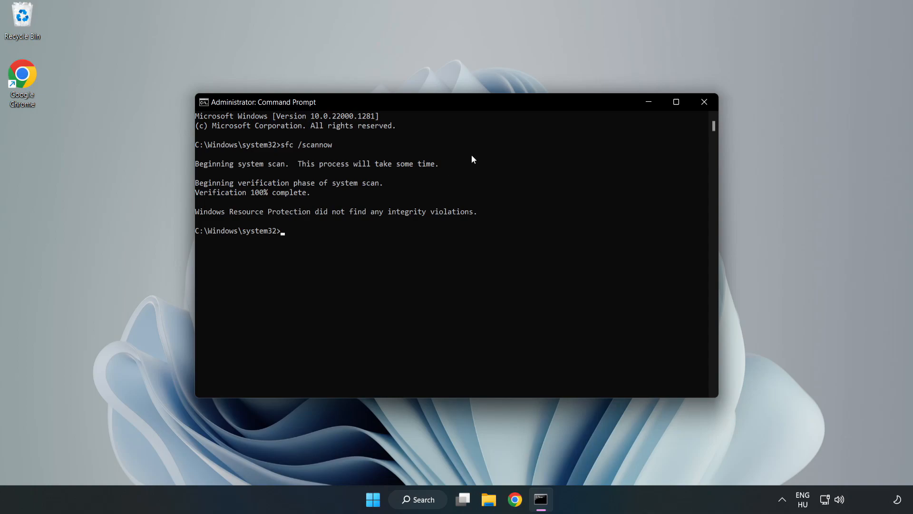
{"action": "mouse_move", "coordinate": [704, 101]}
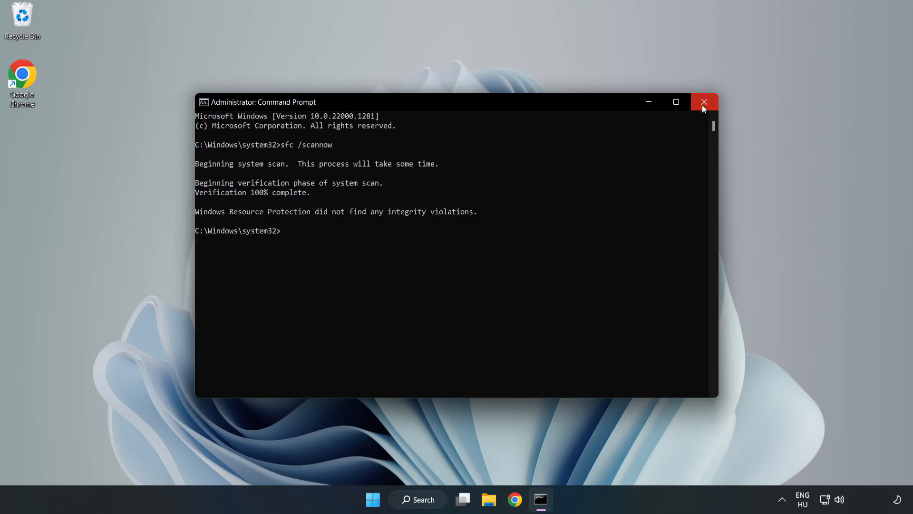
{"action": "left_click", "coordinate": [704, 102]}
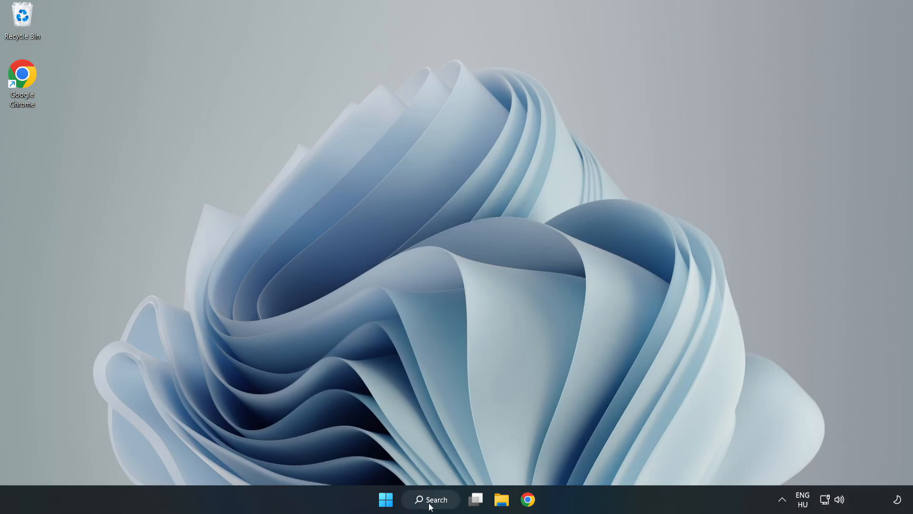
Step: Search 'security' from the taskbar to open the Windows Security app
{"action": "left_click", "coordinate": [431, 499]}
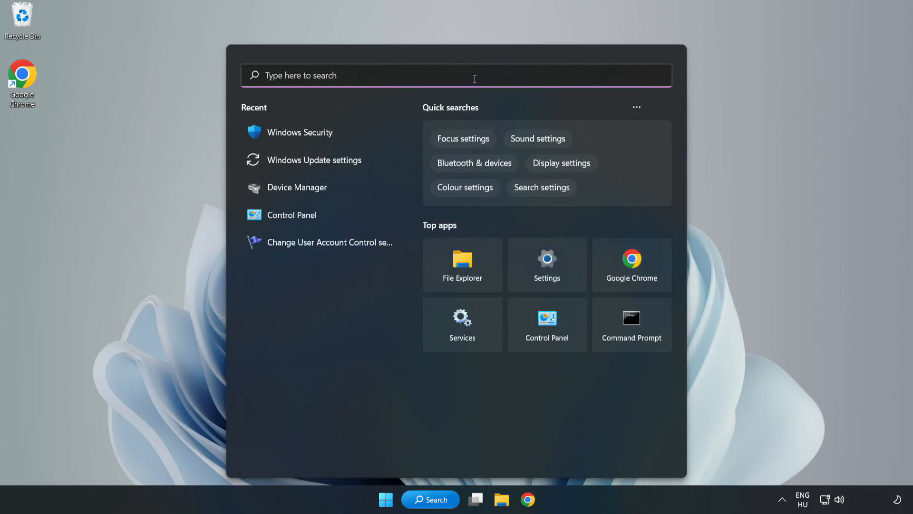
{"action": "type", "text": "securit"}
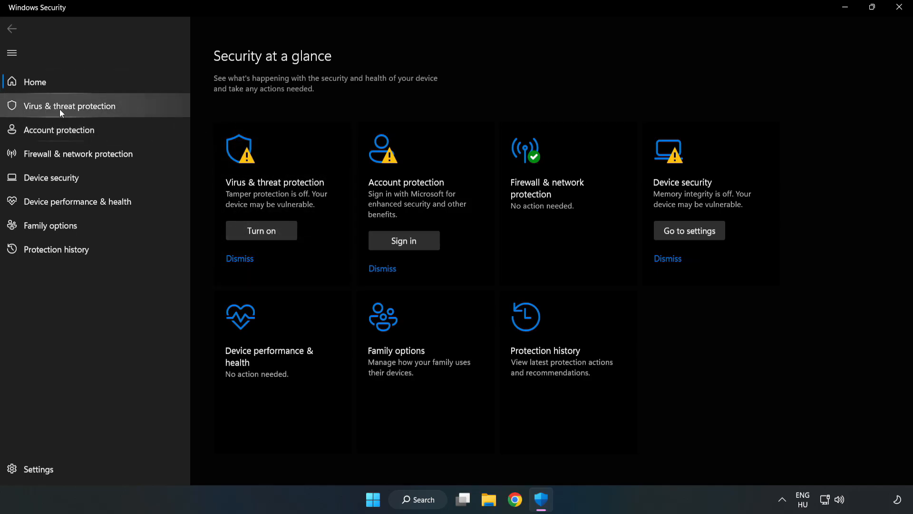
Step: Navigate Virus & threat protection > Manage settings > Add or remove exclusions to the empty Exclusions page
{"action": "left_click", "coordinate": [69, 106]}
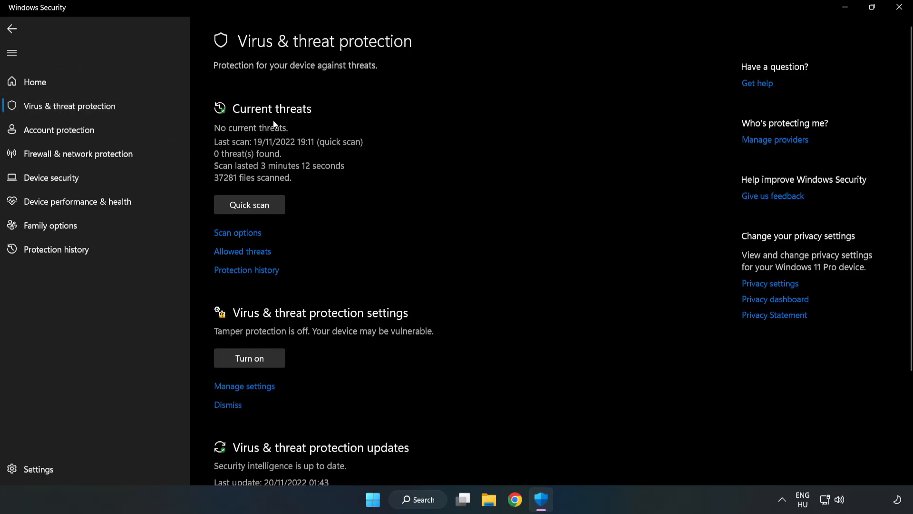
{"action": "scroll", "scroll_direction": "down", "scroll_amount": 3}
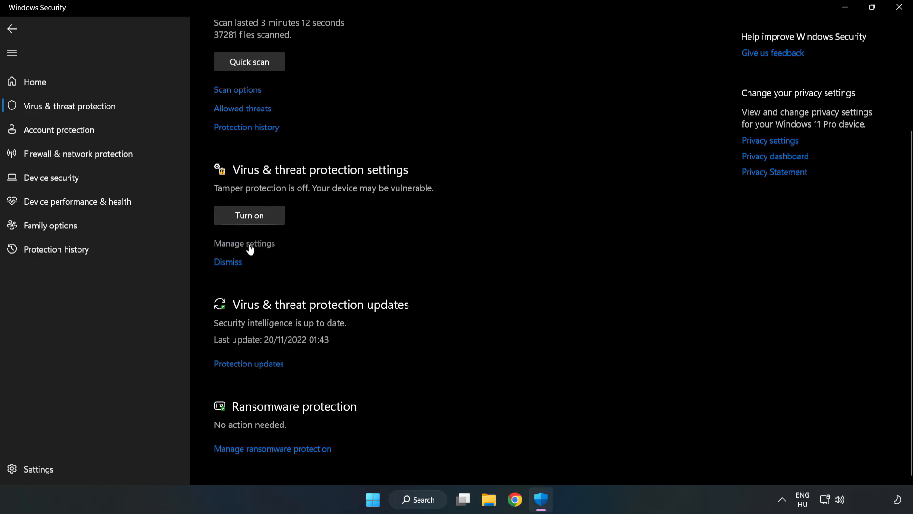
{"action": "left_click", "coordinate": [244, 242]}
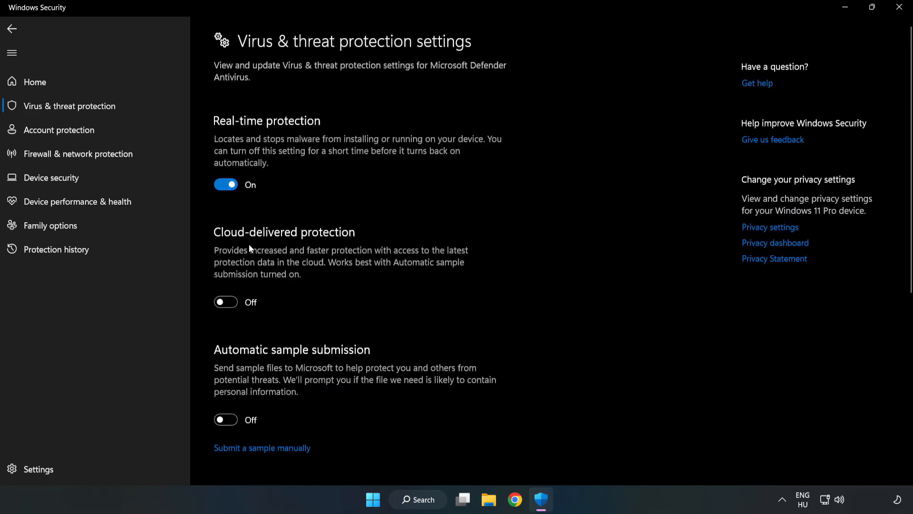
{"action": "scroll", "scroll_direction": "down", "scroll_amount": 3}
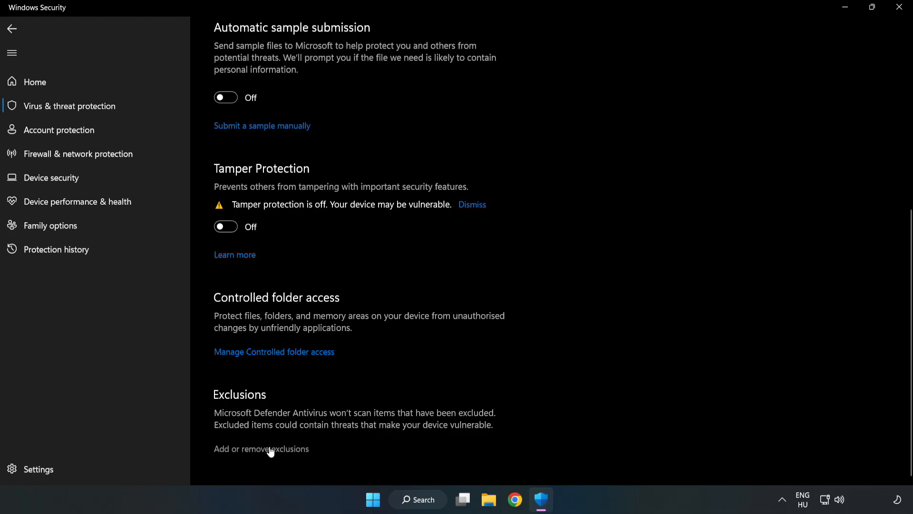
{"action": "left_click", "coordinate": [260, 448]}
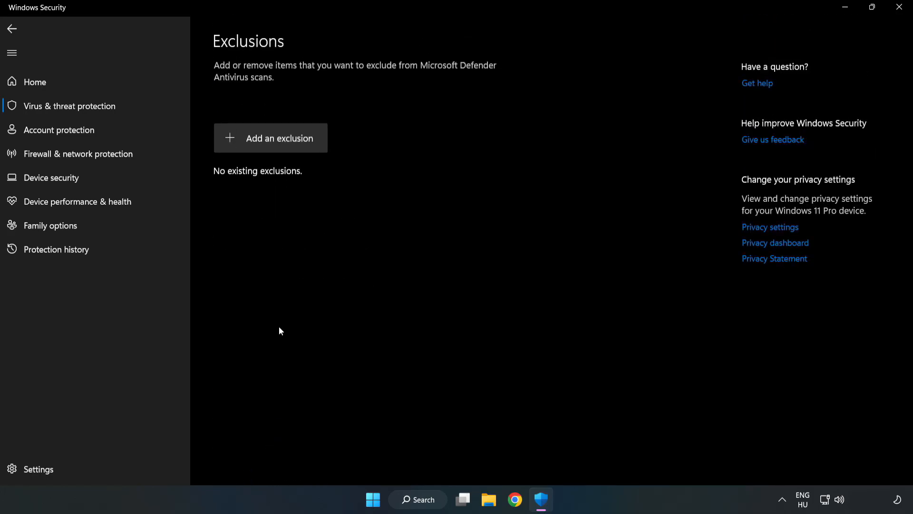
{"action": "mouse_move", "coordinate": [279, 143]}
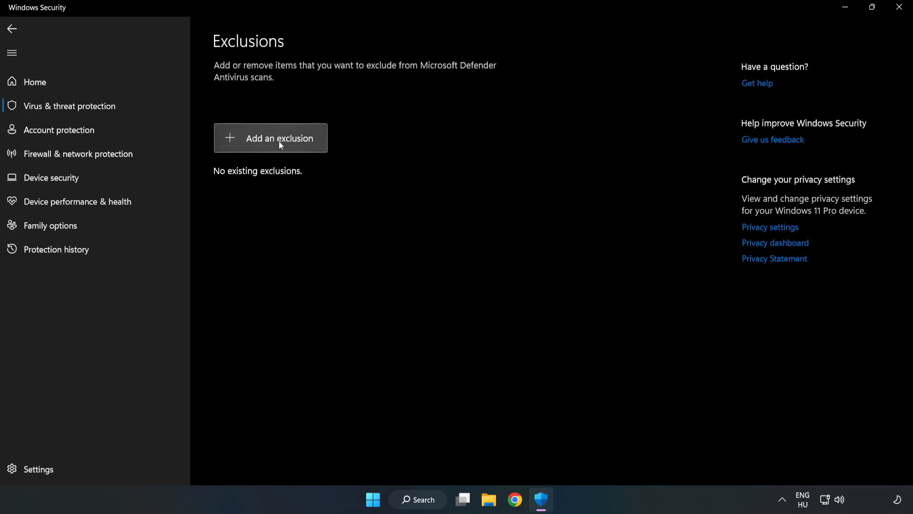
Step: Add a file exclusion for the NOT WORKING APP shortcut in C:\Program Files (x86)\NOT WORKING APP, listing chrome.exe
{"action": "left_click", "coordinate": [278, 138]}
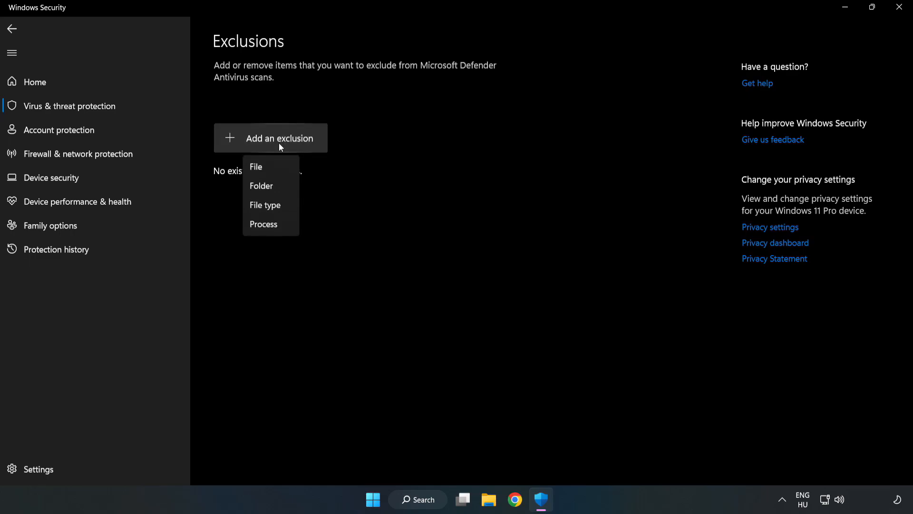
{"action": "mouse_move", "coordinate": [261, 169]}
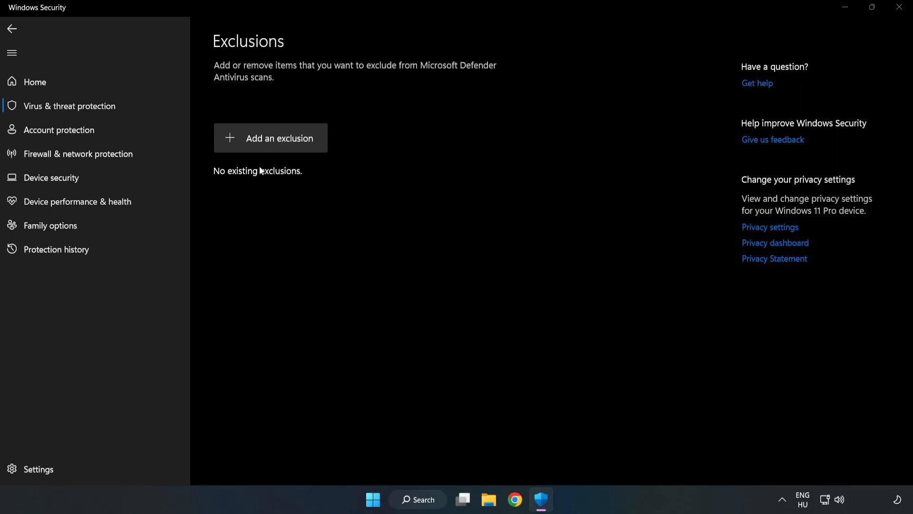
{"action": "left_click", "coordinate": [270, 138]}
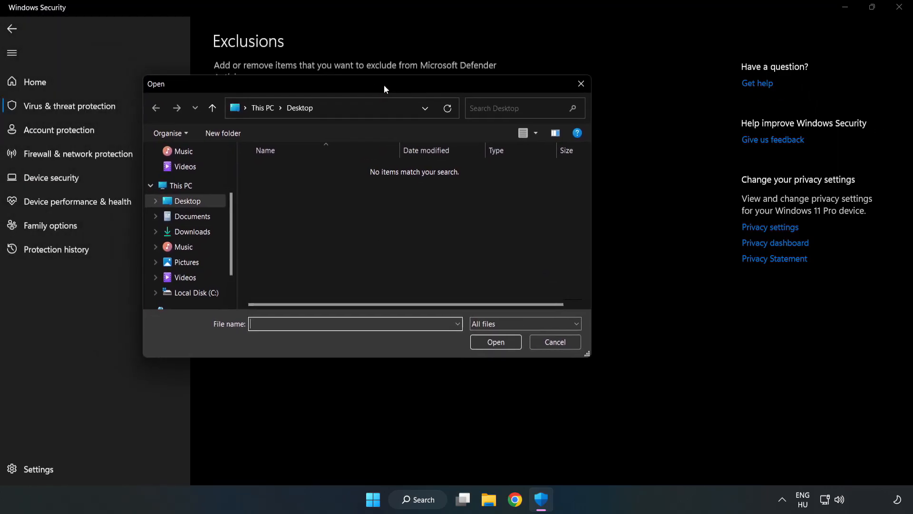
{"action": "left_click_drag", "start_coordinate": [384, 84], "coordinate": [403, 100]}
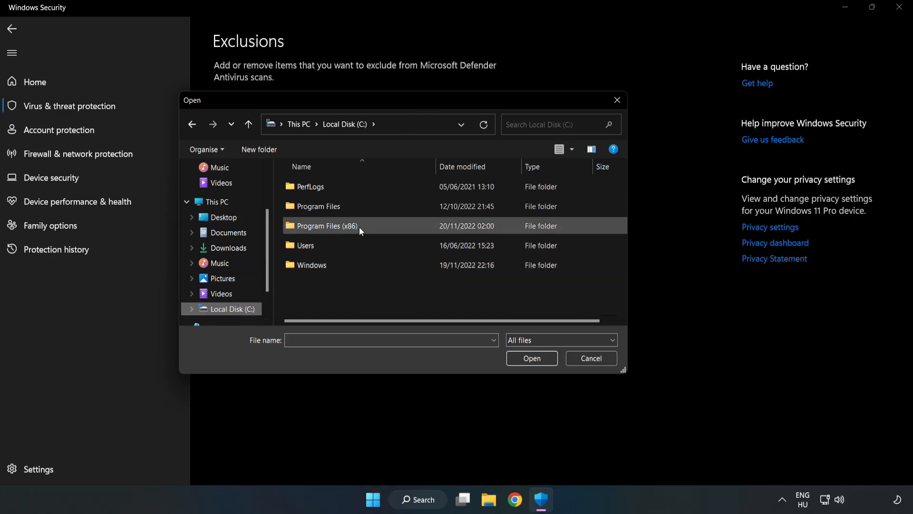
{"action": "double_click", "coordinate": [326, 225]}
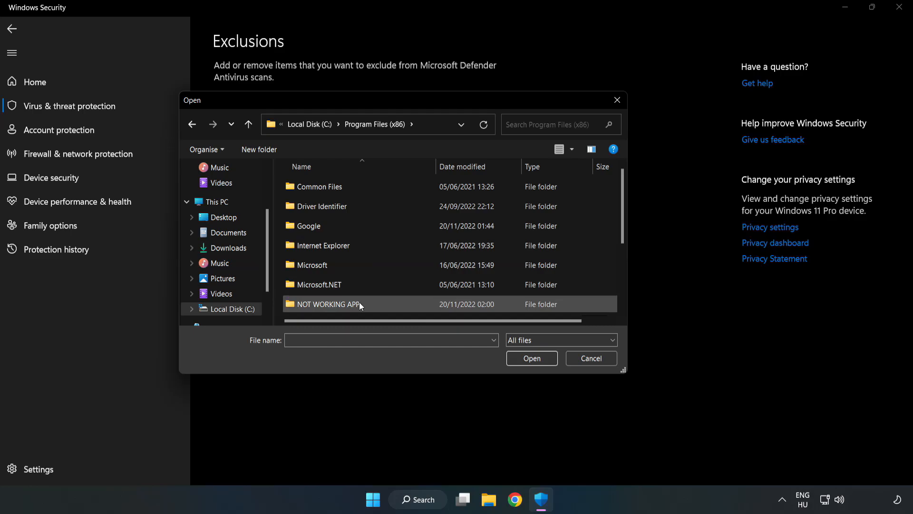
{"action": "double_click", "coordinate": [330, 304]}
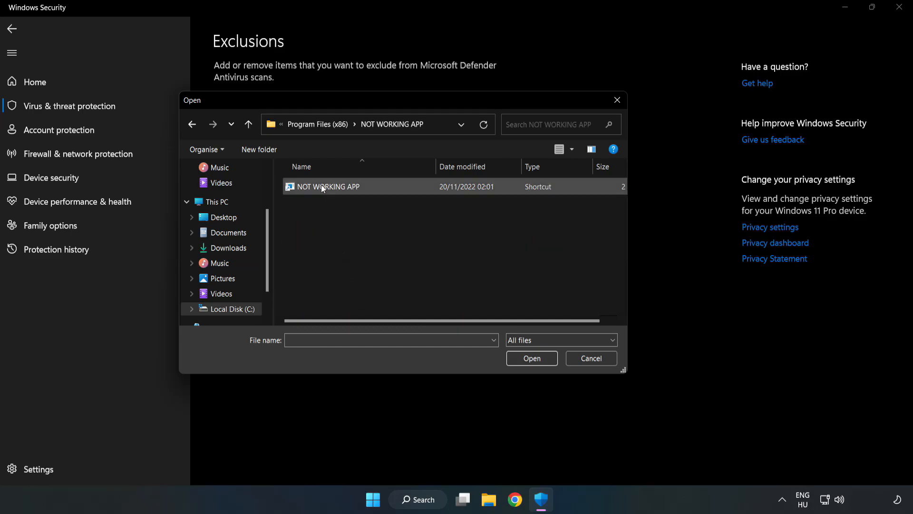
{"action": "left_click", "coordinate": [325, 185]}
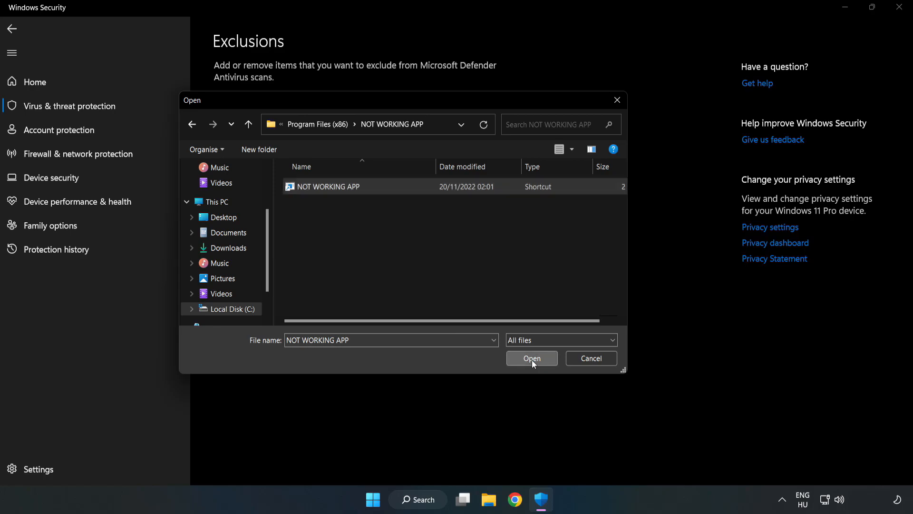
{"action": "left_click", "coordinate": [531, 358]}
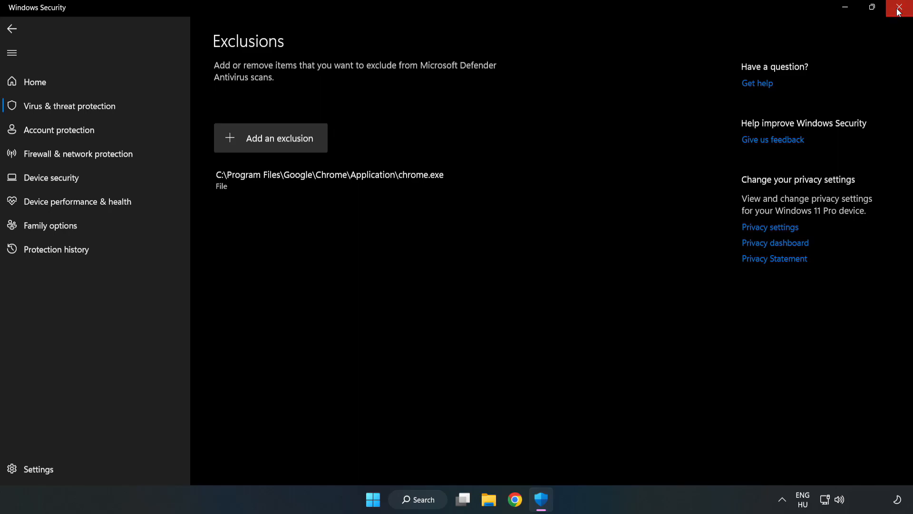
Step: Close Windows Security and show the Start menu power options ready to Restart
{"action": "left_click", "coordinate": [899, 7]}
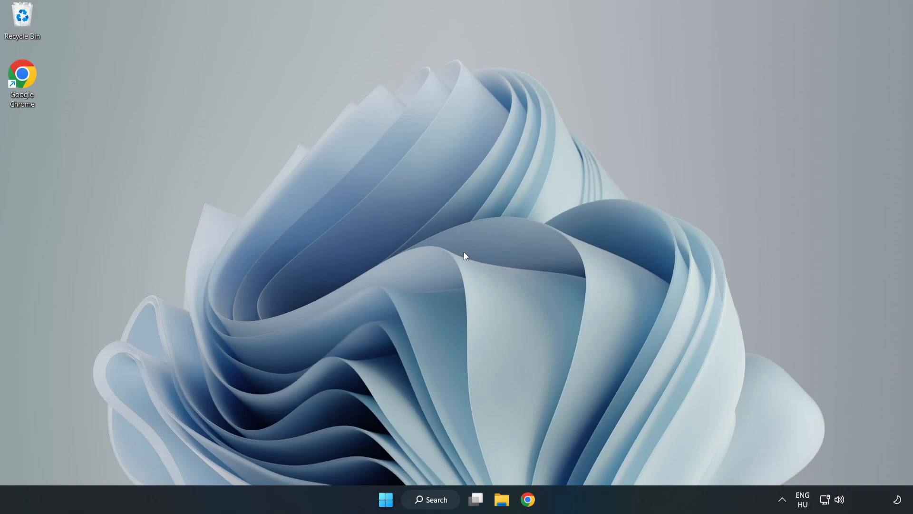
{"action": "left_click", "coordinate": [385, 500]}
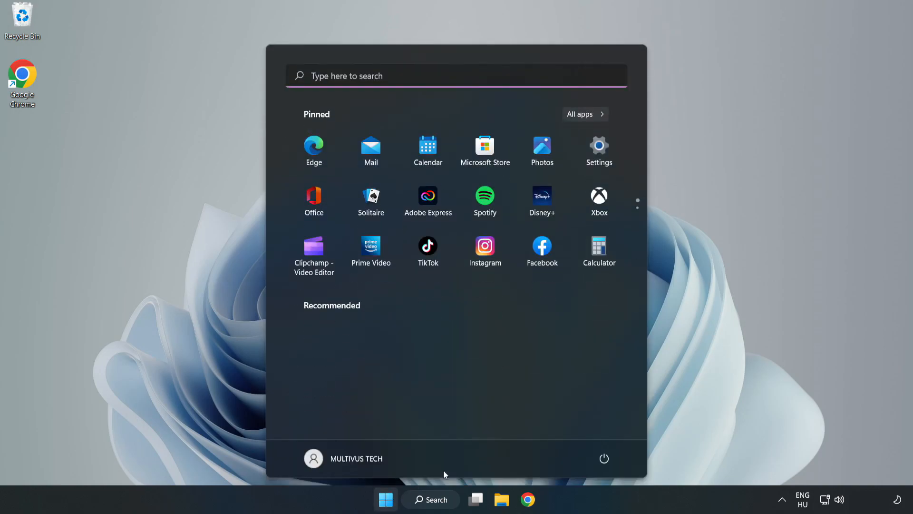
{"action": "left_click", "coordinate": [604, 459]}
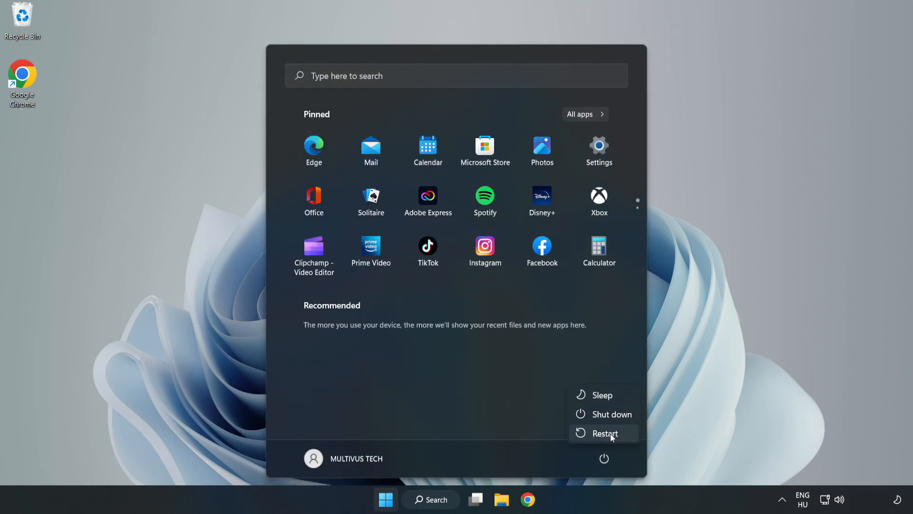
{"action": "mouse_move", "coordinate": [605, 434]}
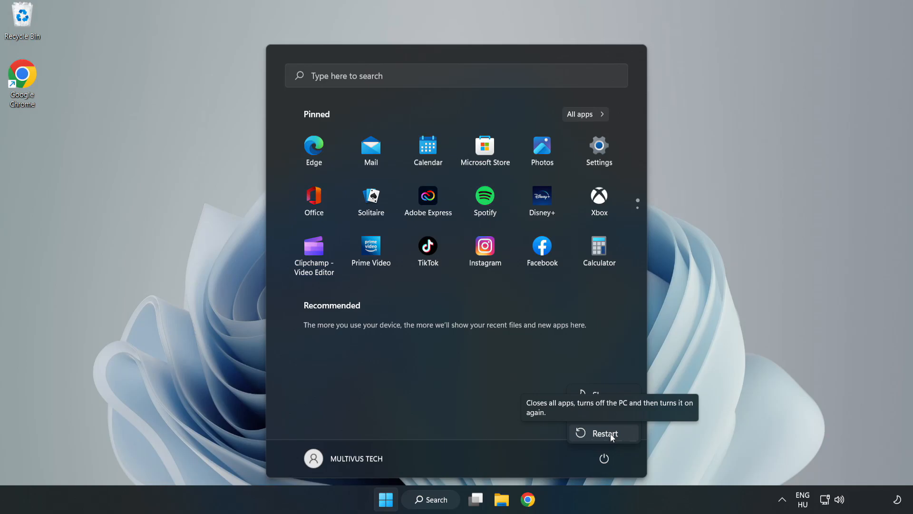